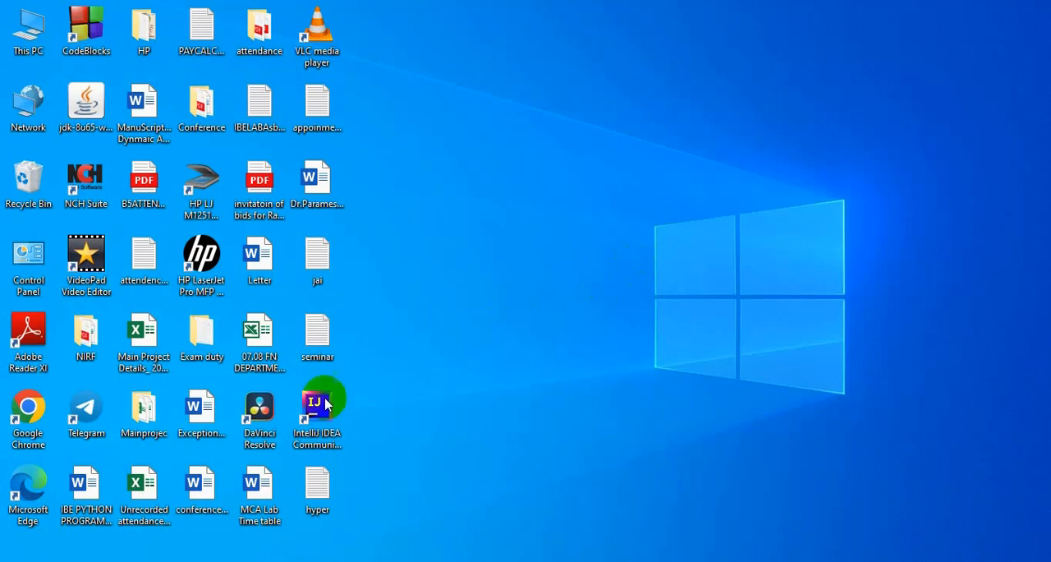
- Launch Python 3.10 (64-bit) from the Start menu search results
double_click(317, 403)
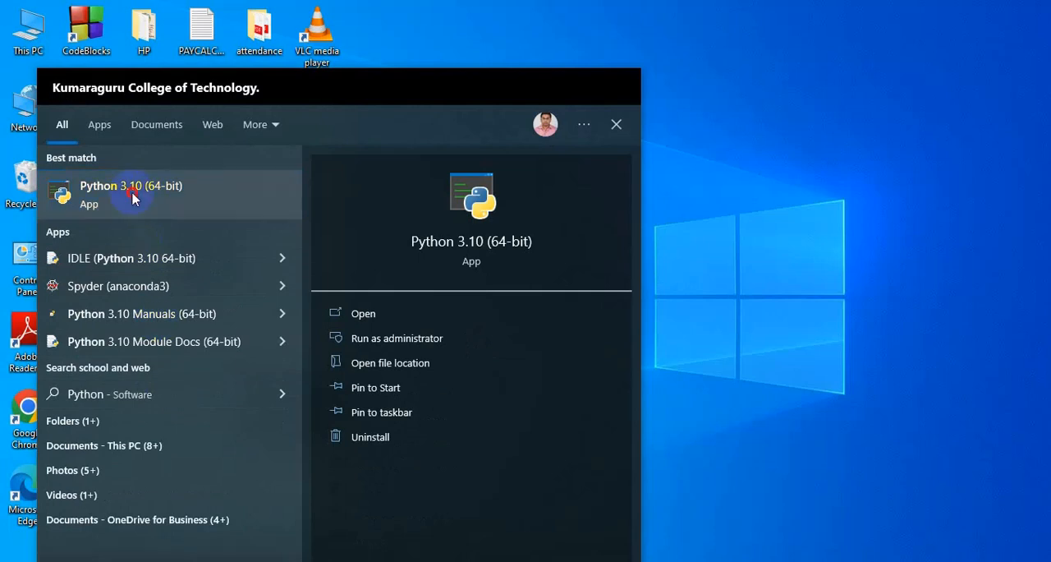
left_click(131, 191)
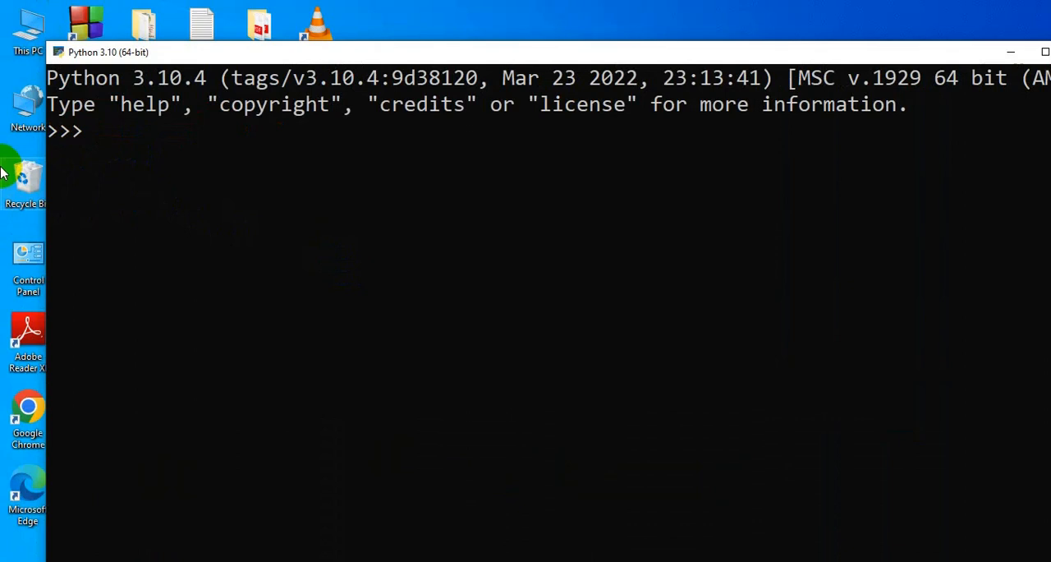
- At the >>> prompt evaluate 5+10, set and echo a=10 and b=20, and enter c=a+b
type("5")
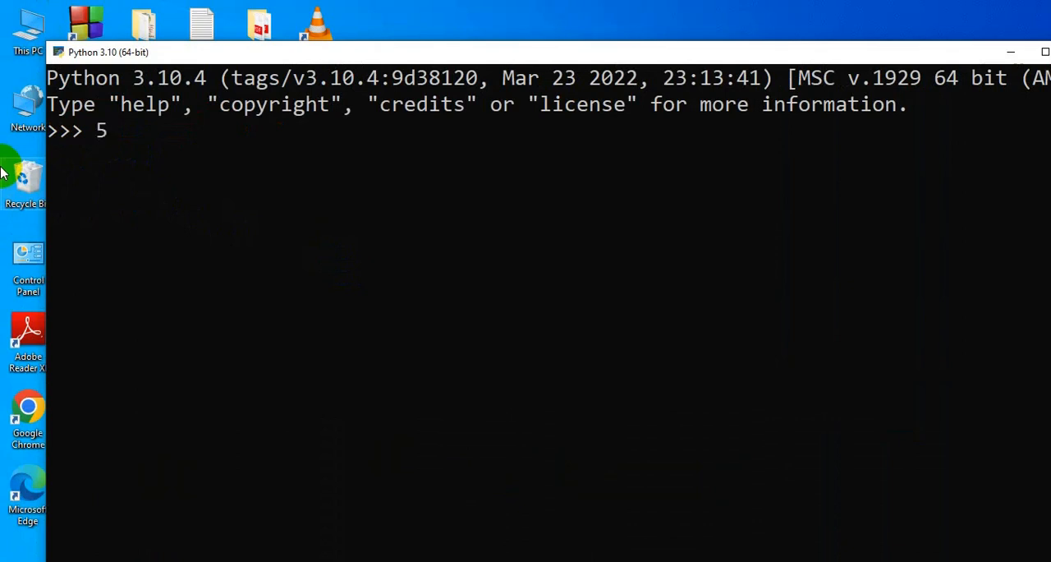
type("+10")
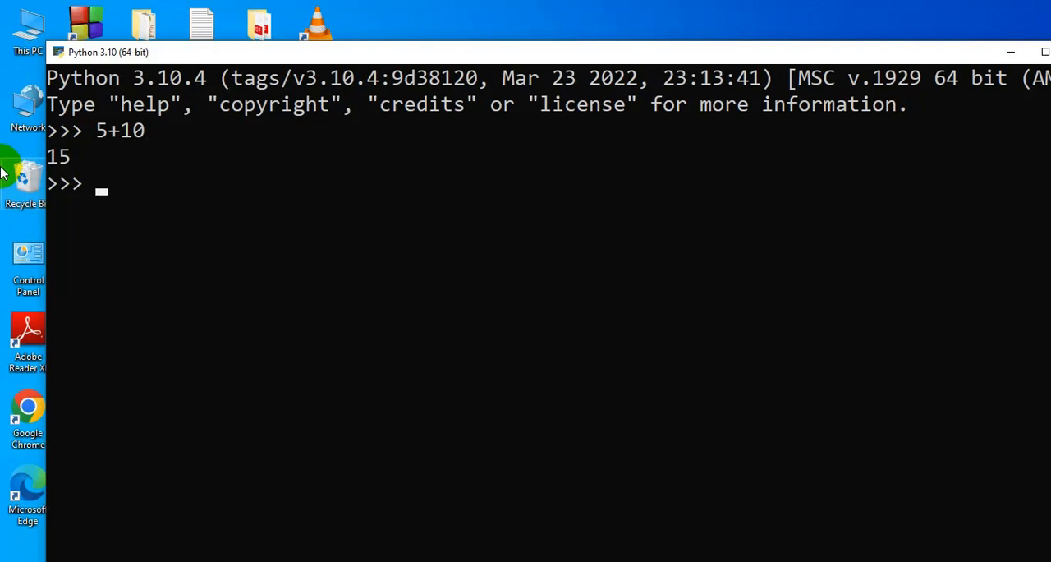
type("a=10")
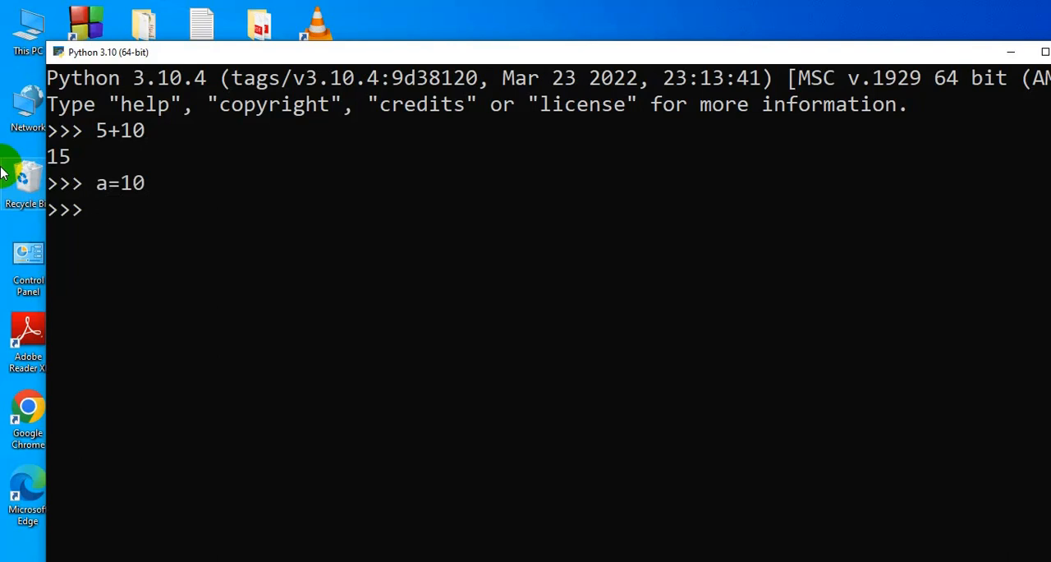
type("a")
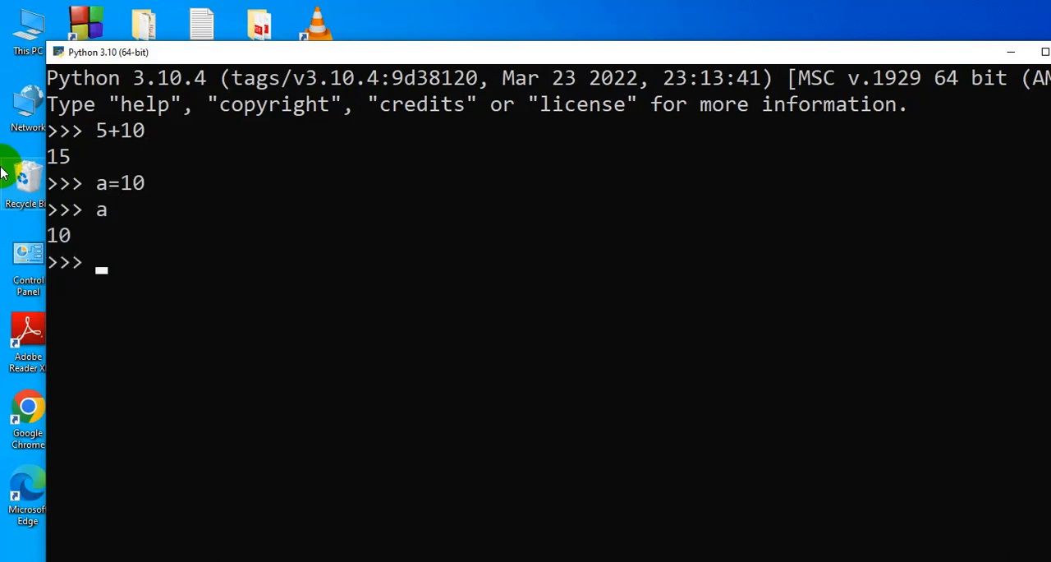
type("b=20")
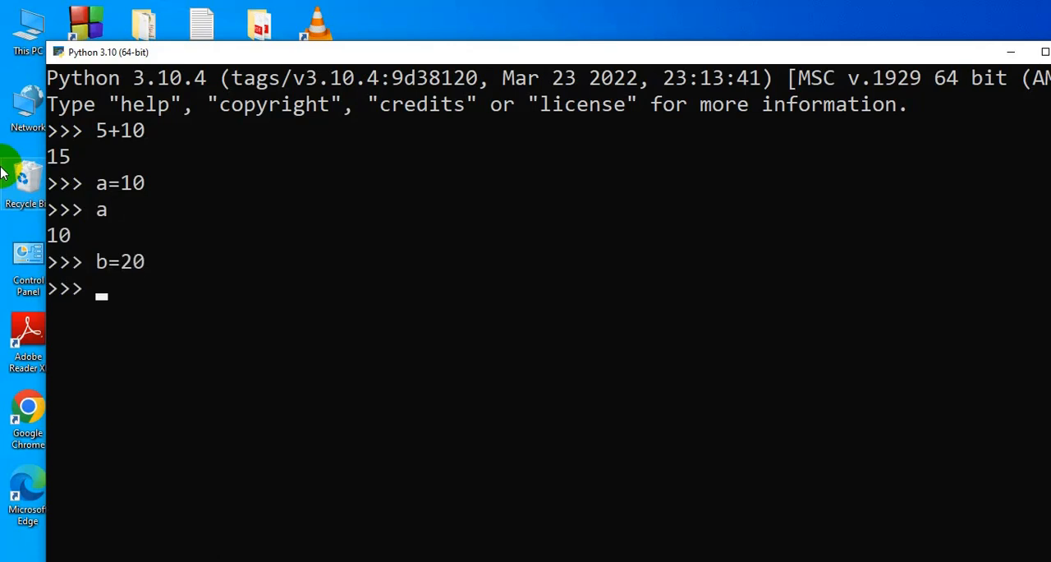
type("b")
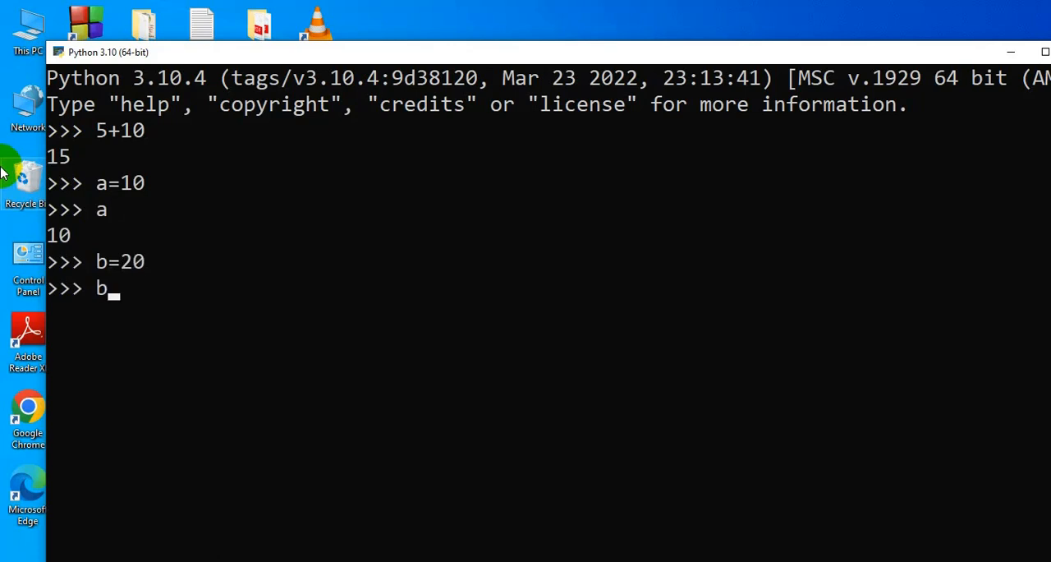
type("c")
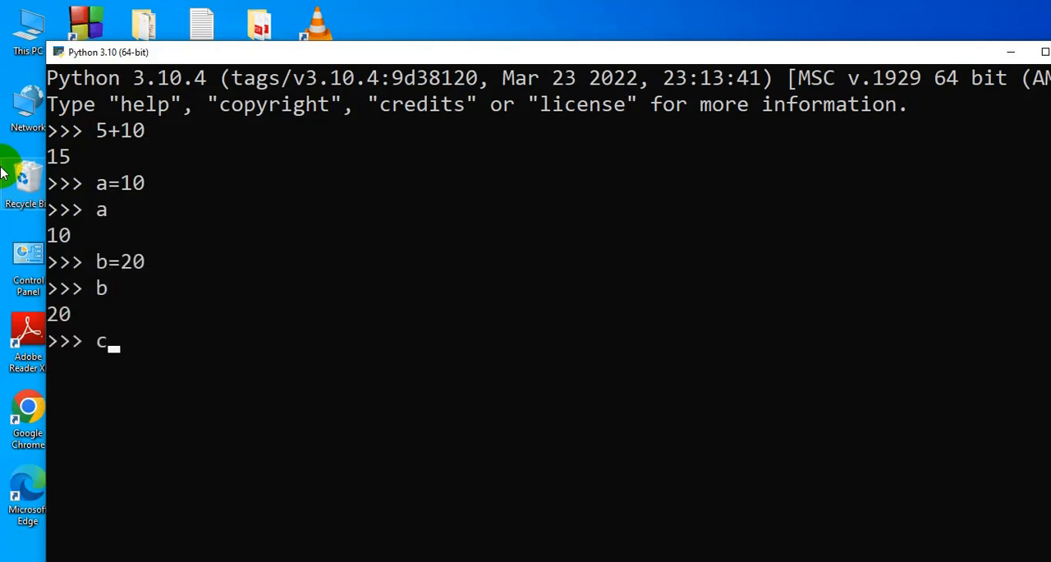
type("=a+b")
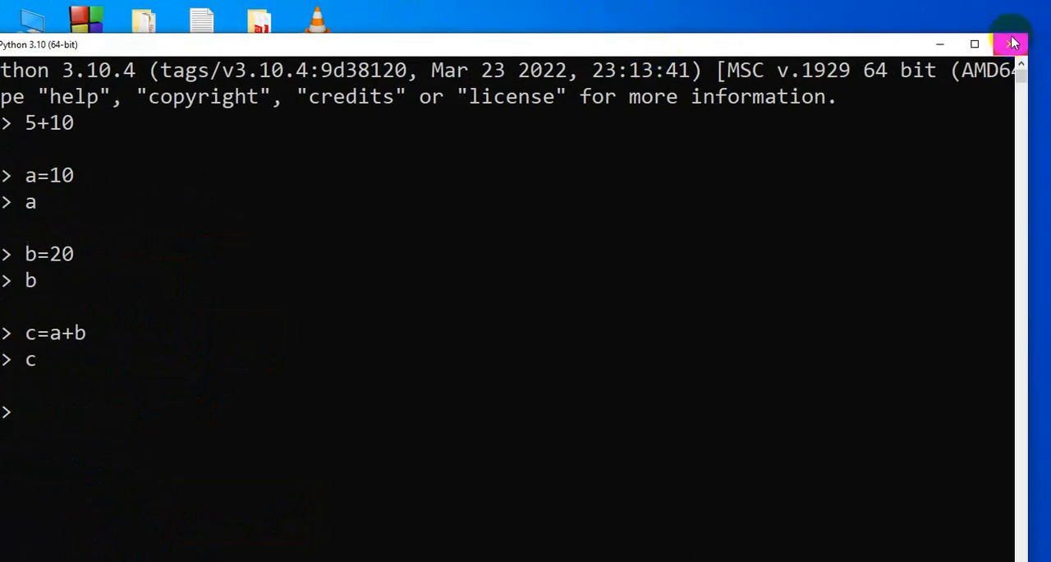
- Close the Python console and launch IDLE (Python 3.10 64-bit) from Start search
left_click(1013, 44)
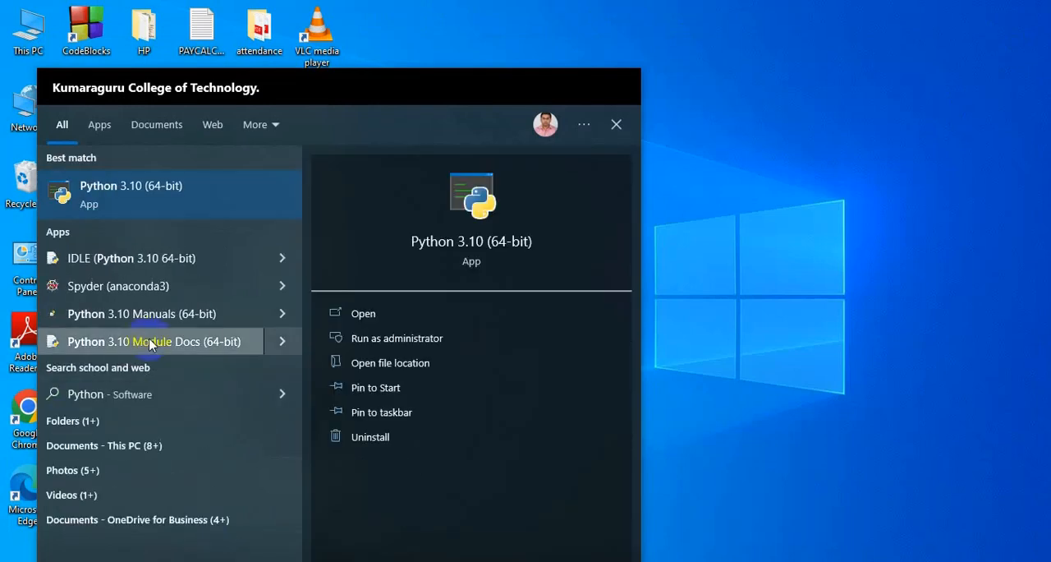
mouse_move(113, 258)
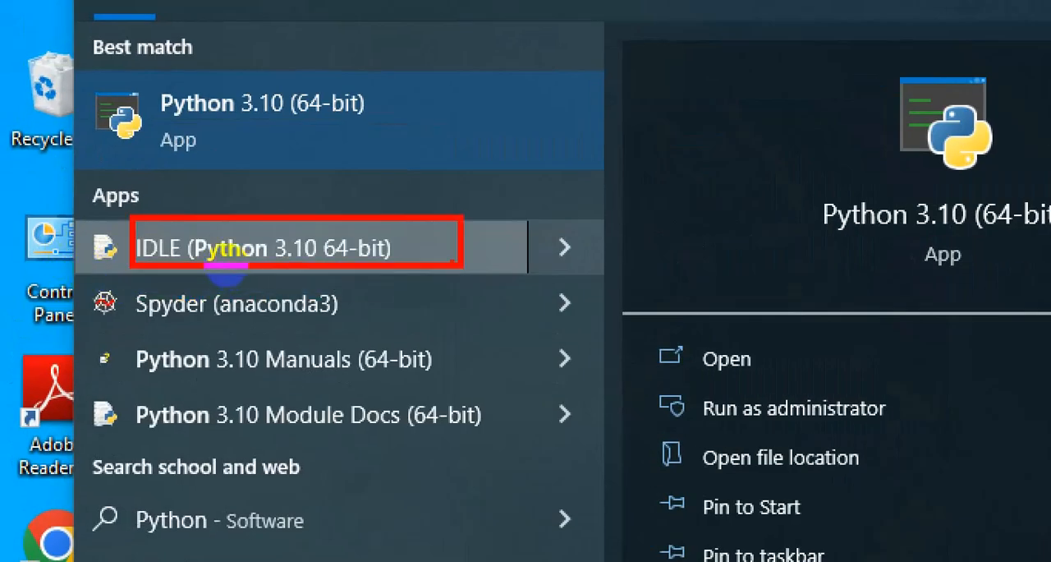
left_click(294, 248)
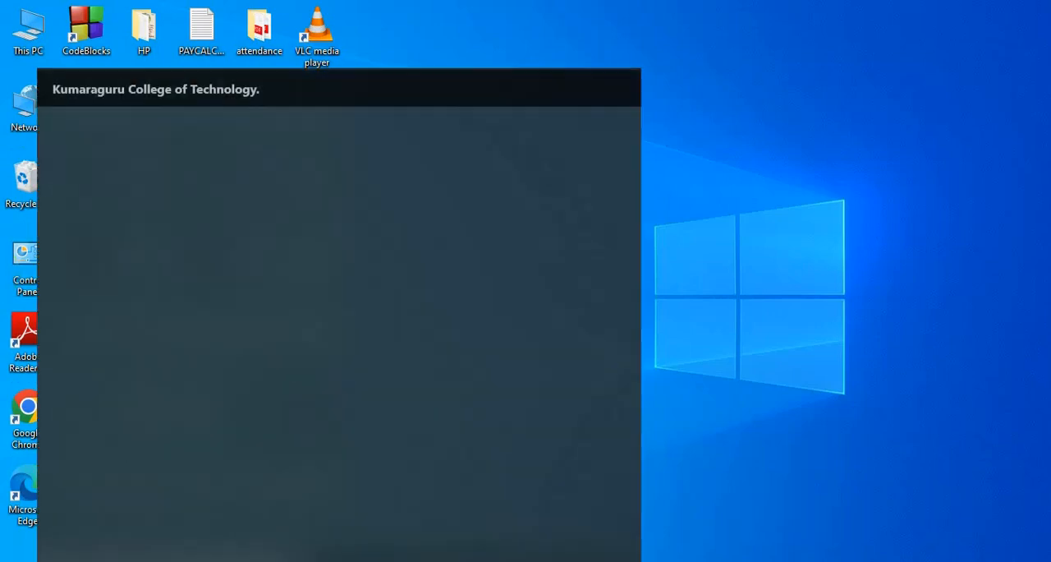
type("pytho")
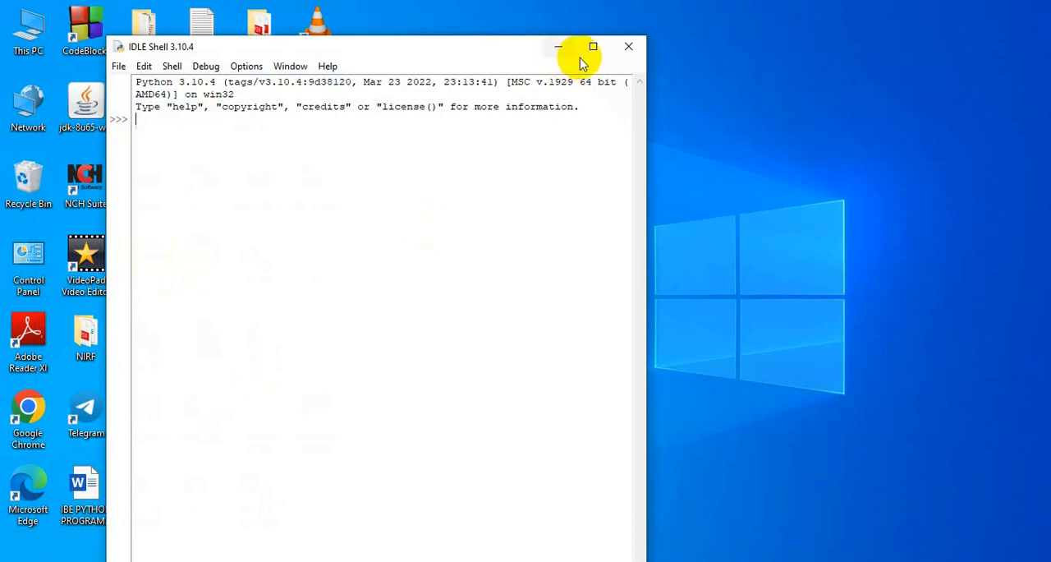
- Maximize the IDLE Shell, create a new untitled script, and choose Save for it
left_click(593, 46)
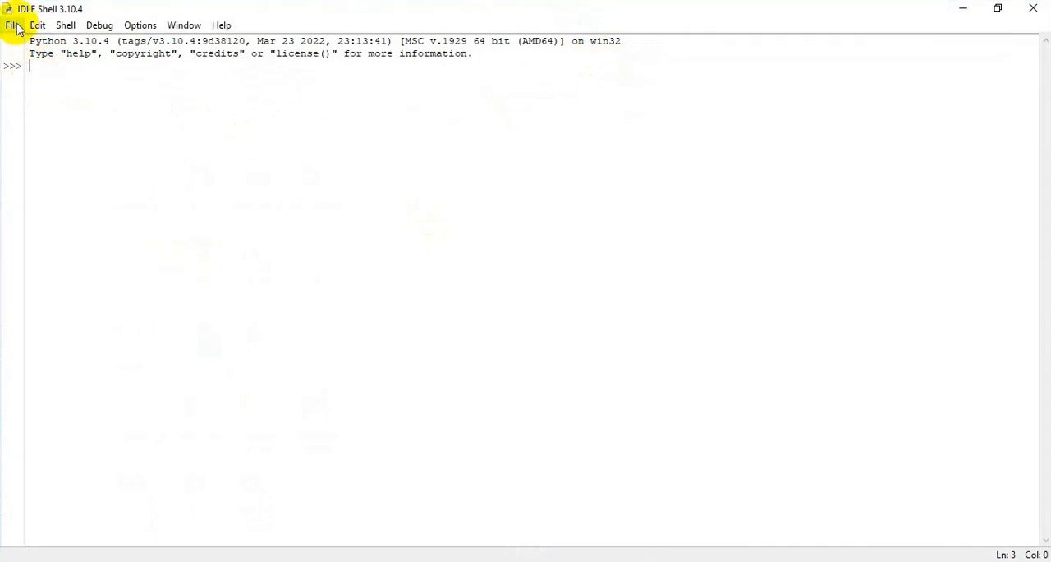
mouse_move(308, 193)
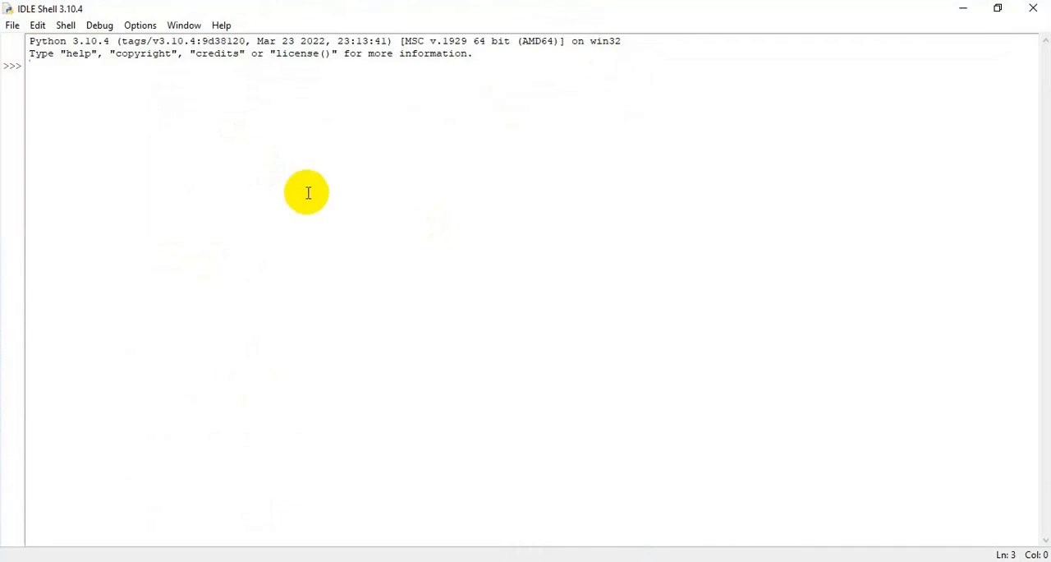
left_click(12, 25)
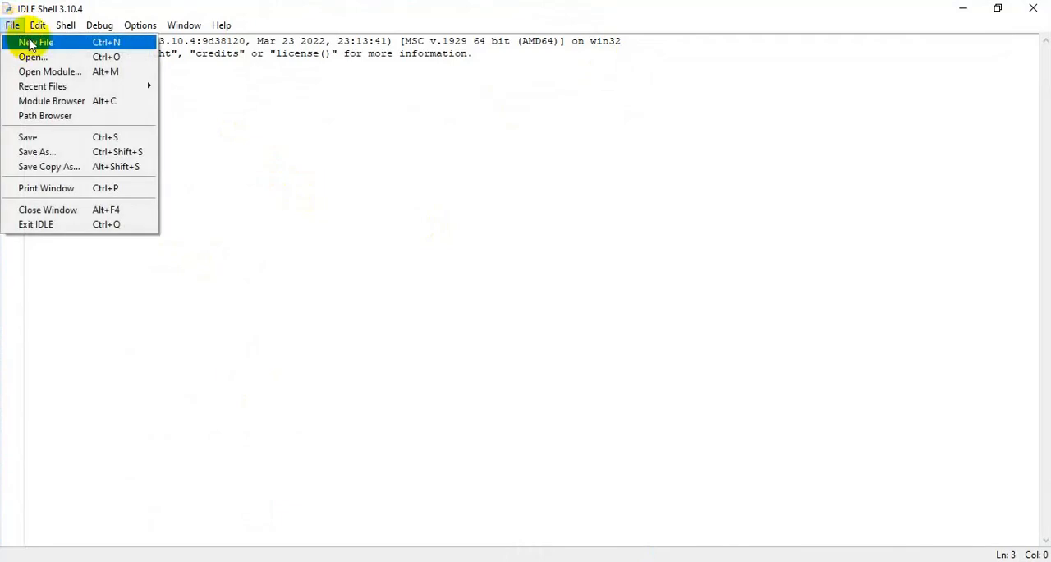
left_click(37, 42)
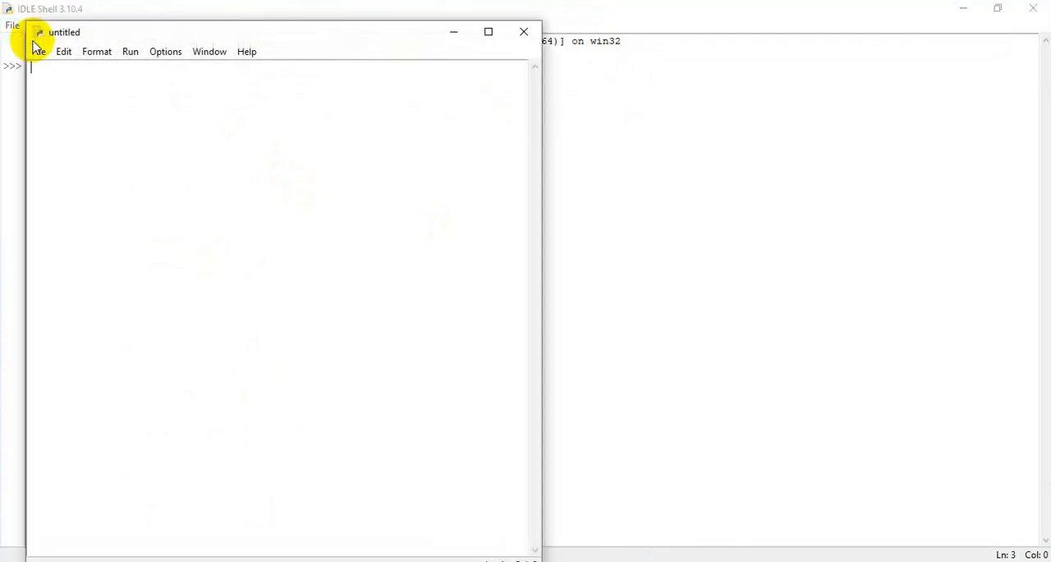
left_click(38, 51)
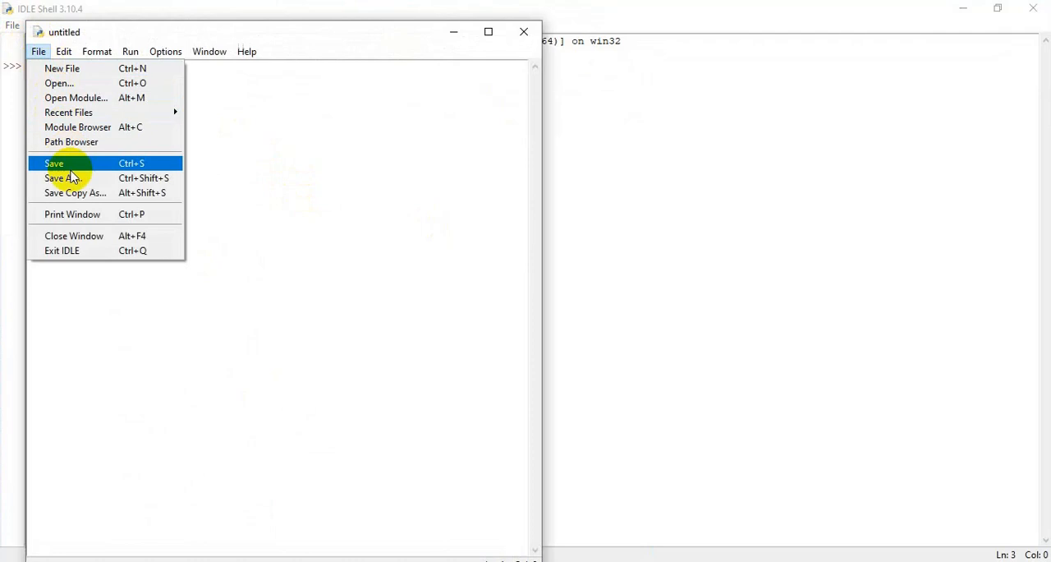
left_click(53, 163)
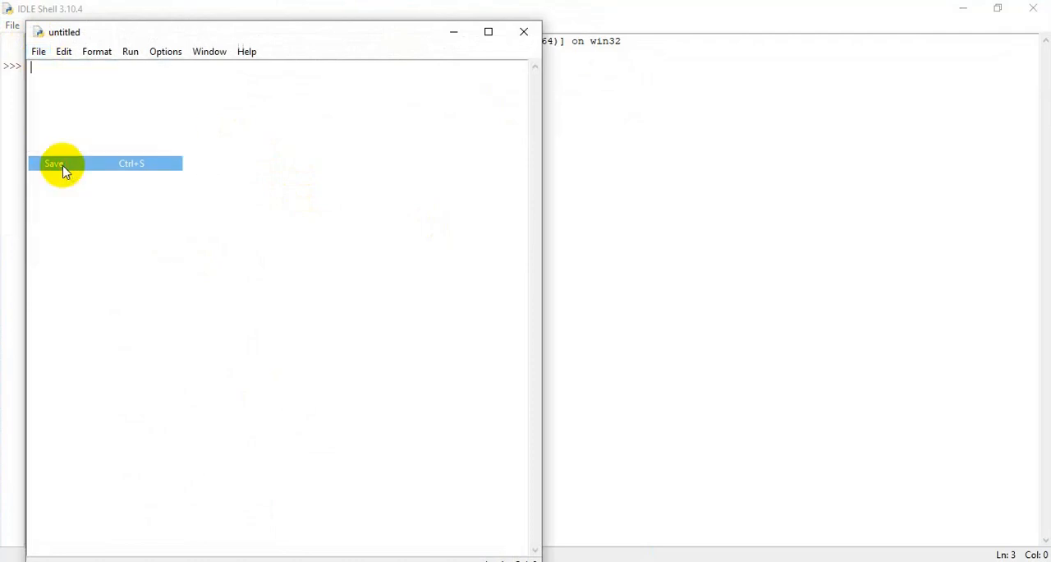
- Create a test1 folder under Python310 and save the script there as Helo.py
left_click(54, 163)
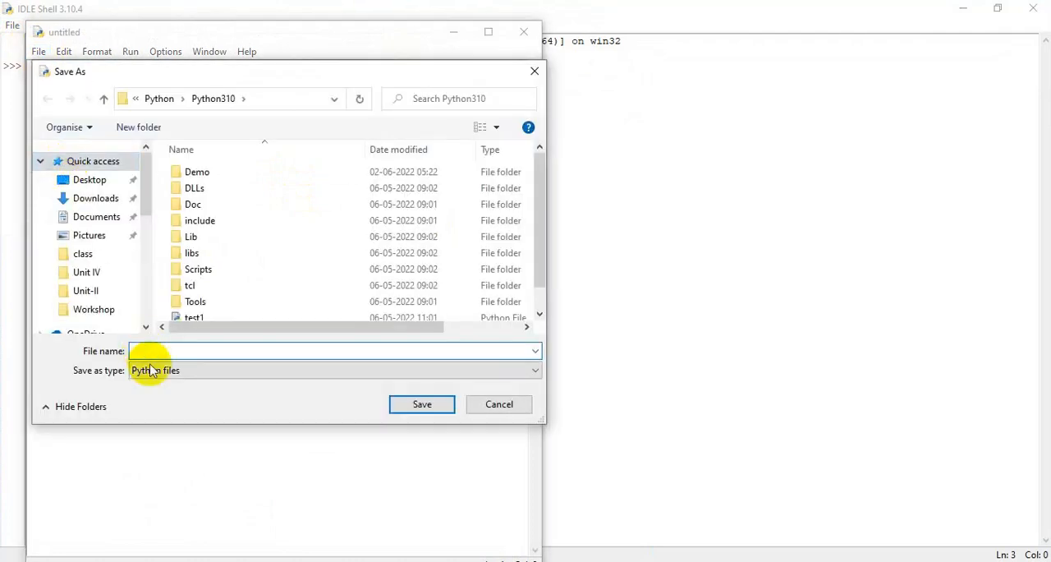
left_click(138, 126)
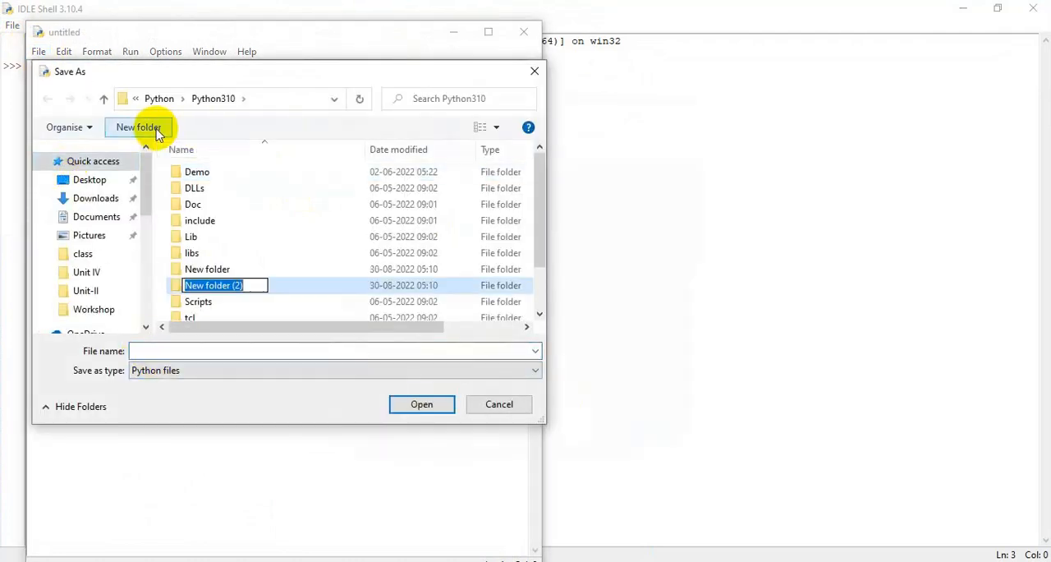
type("test")
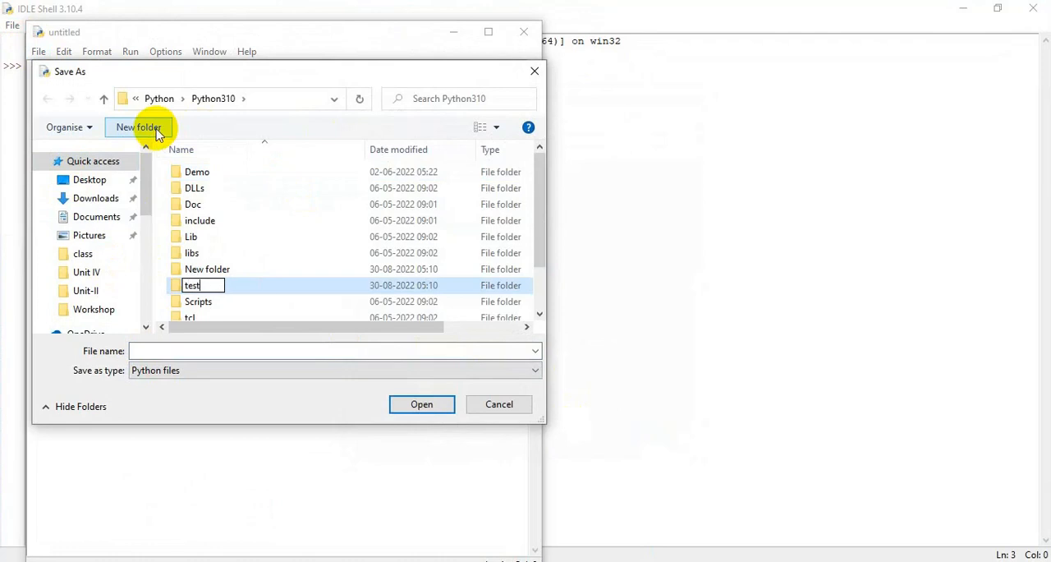
type("1")
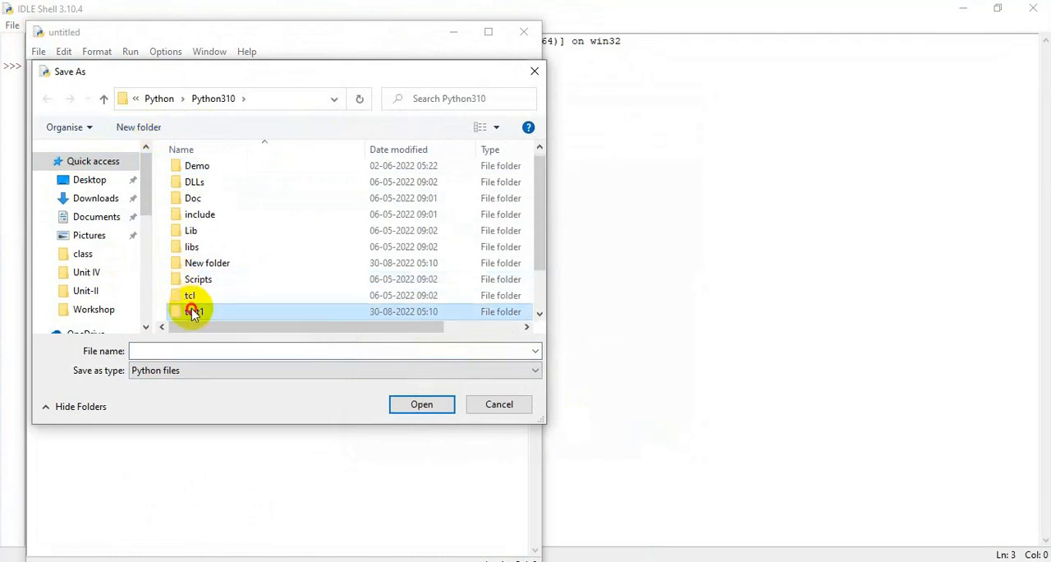
double_click(194, 312)
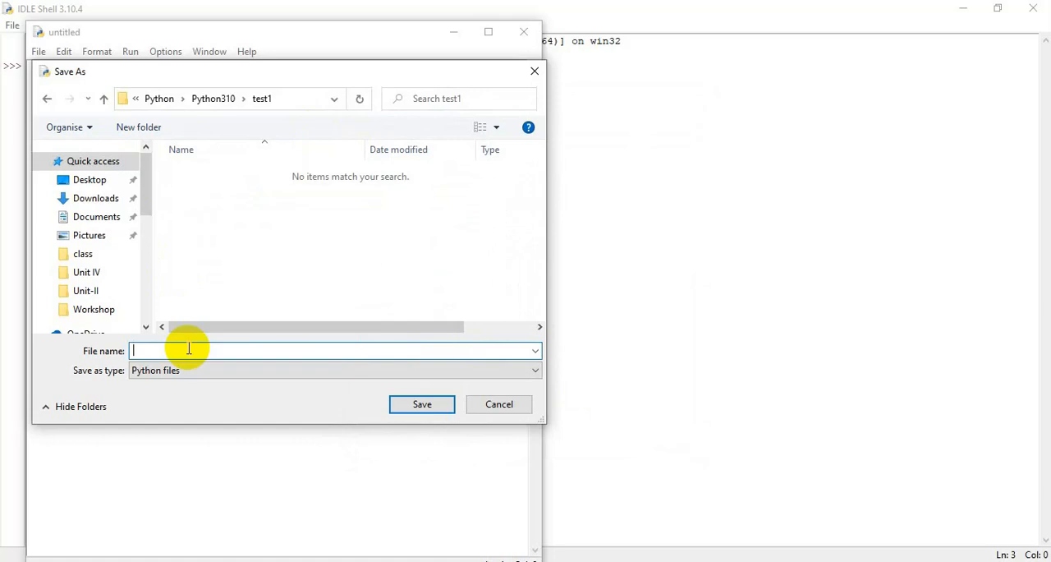
type("Helo")
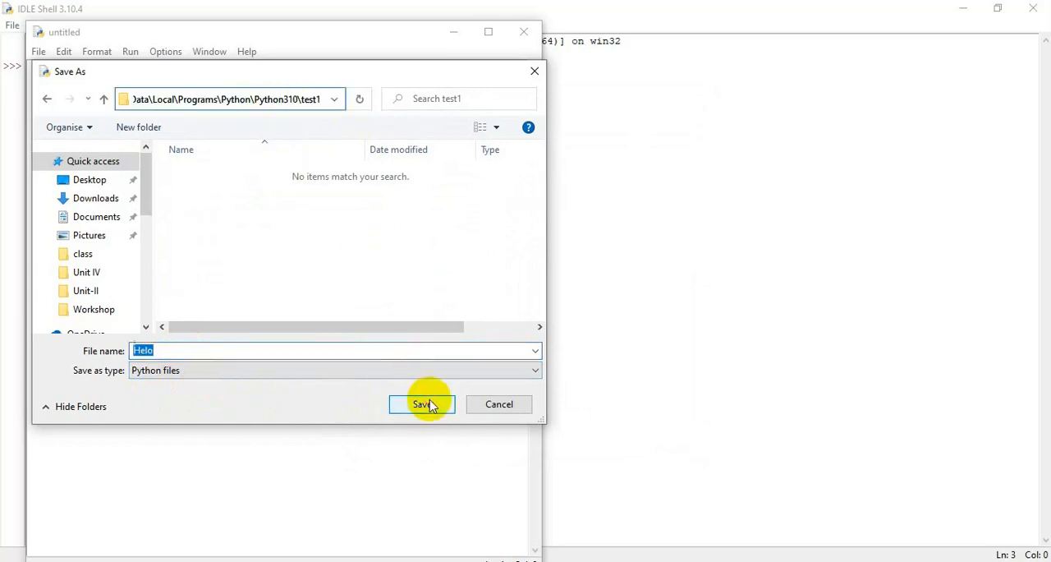
left_click(421, 403)
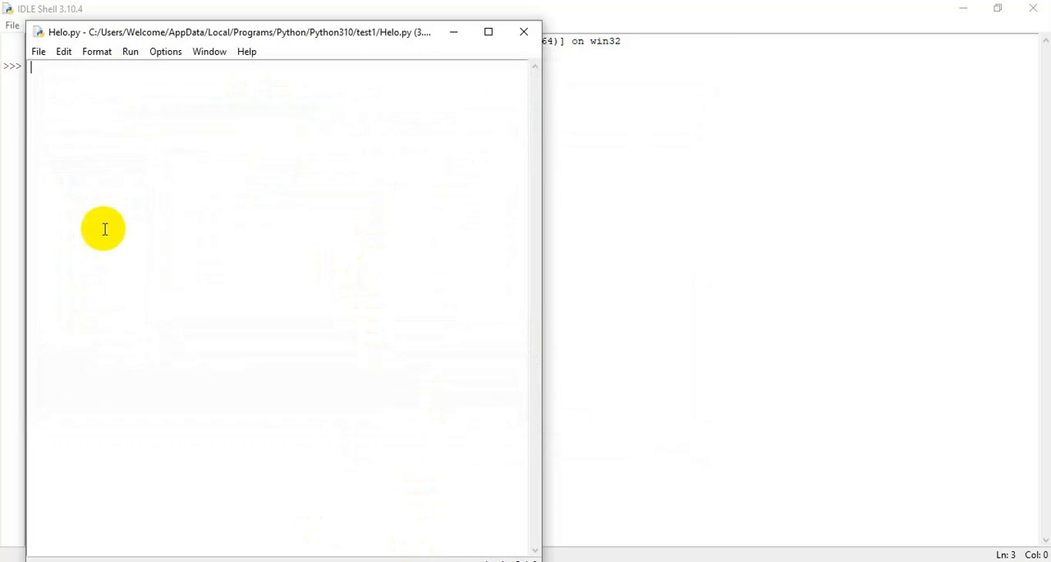
mouse_move(204, 159)
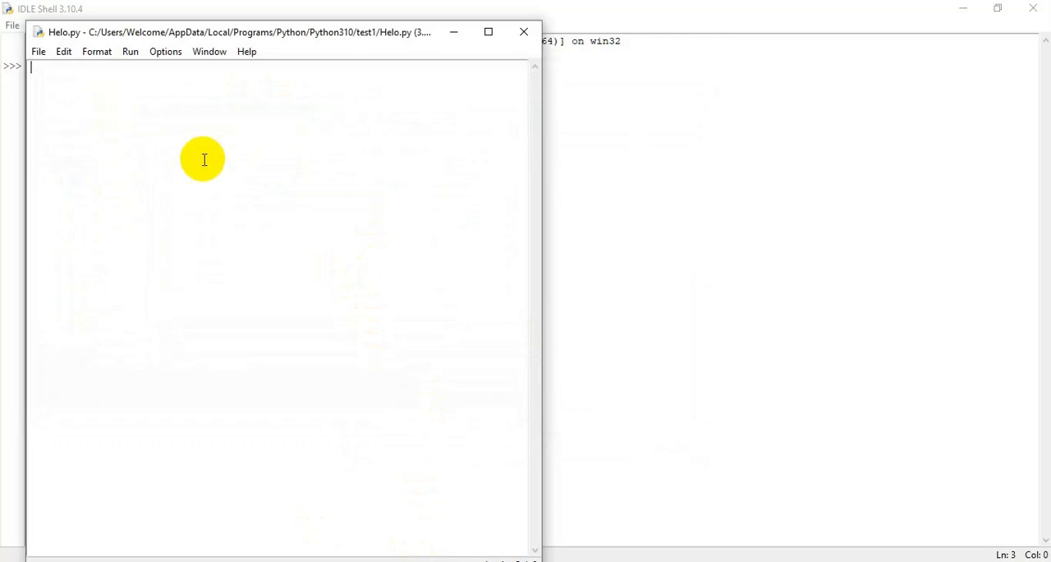
- Write print("Welcome to Python Programming") in the Helo.py editor
type("print")
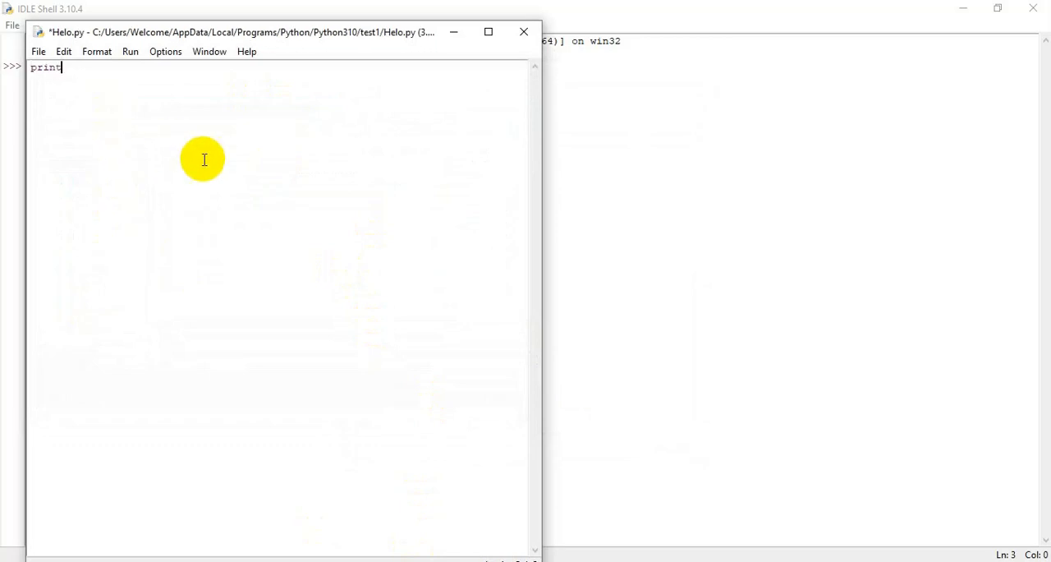
mouse_move(97, 82)
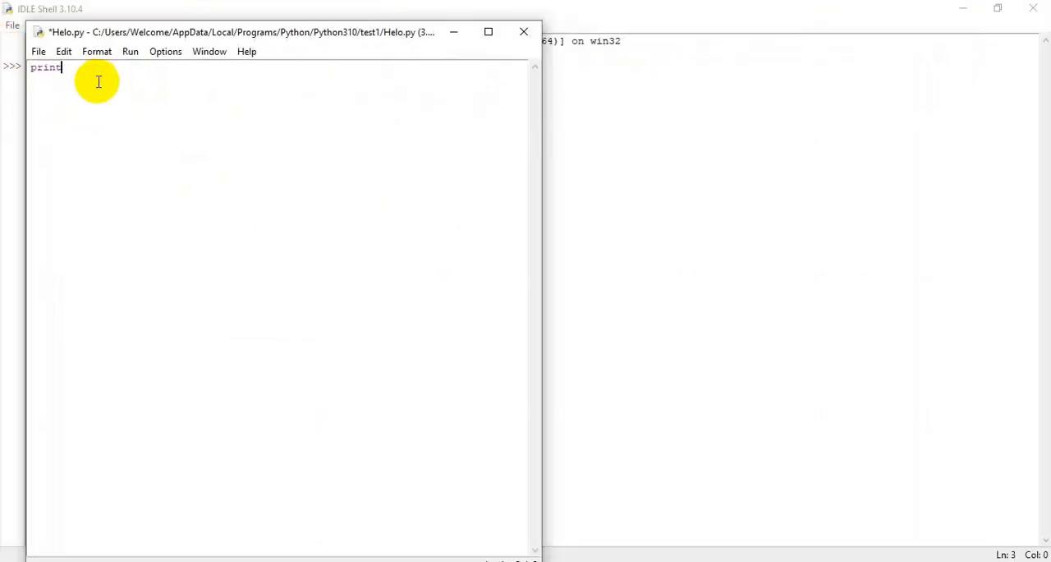
type("(")
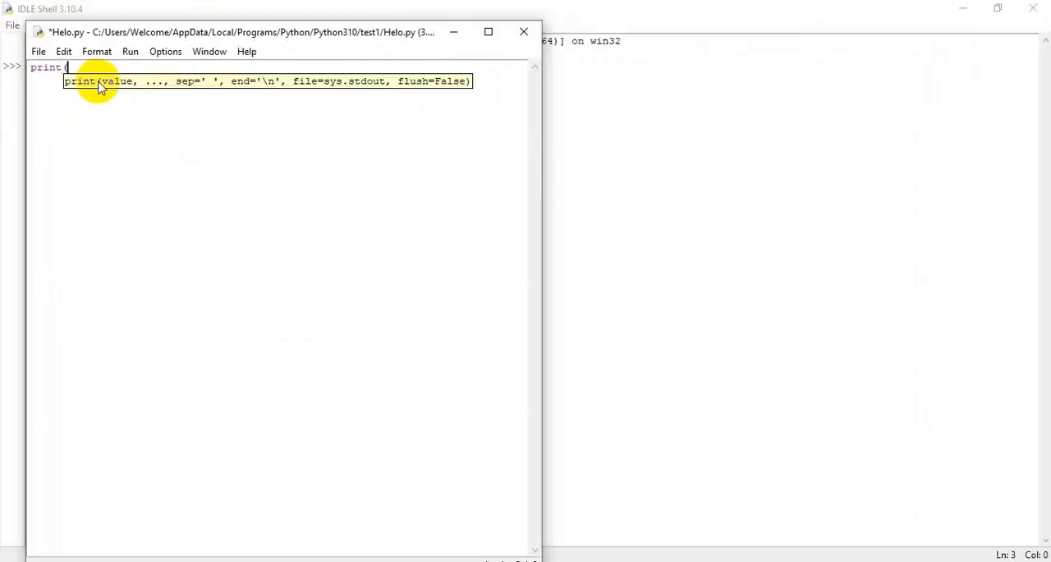
type("(\"")
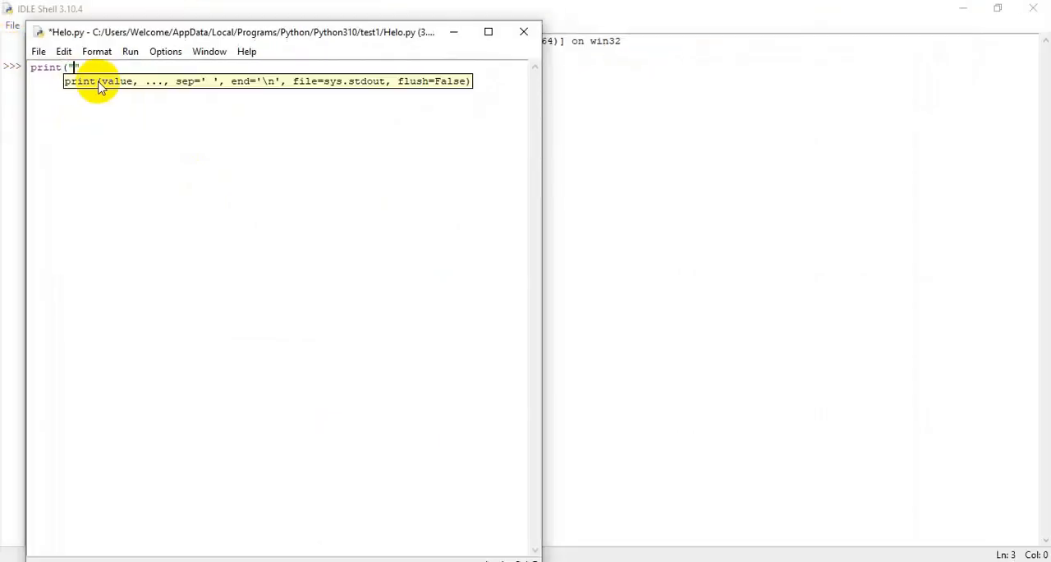
type("Welcome")
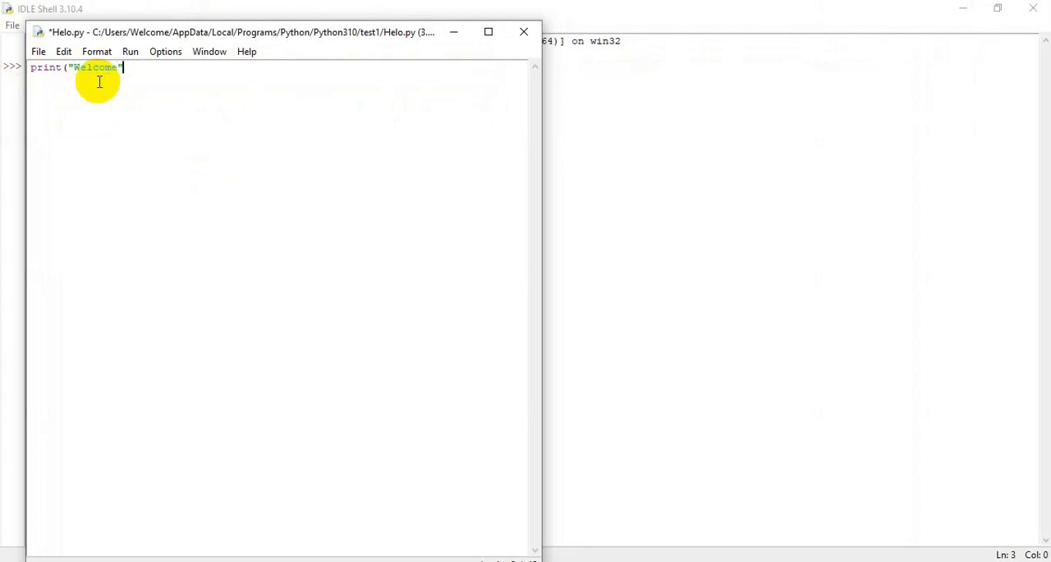
type("to")
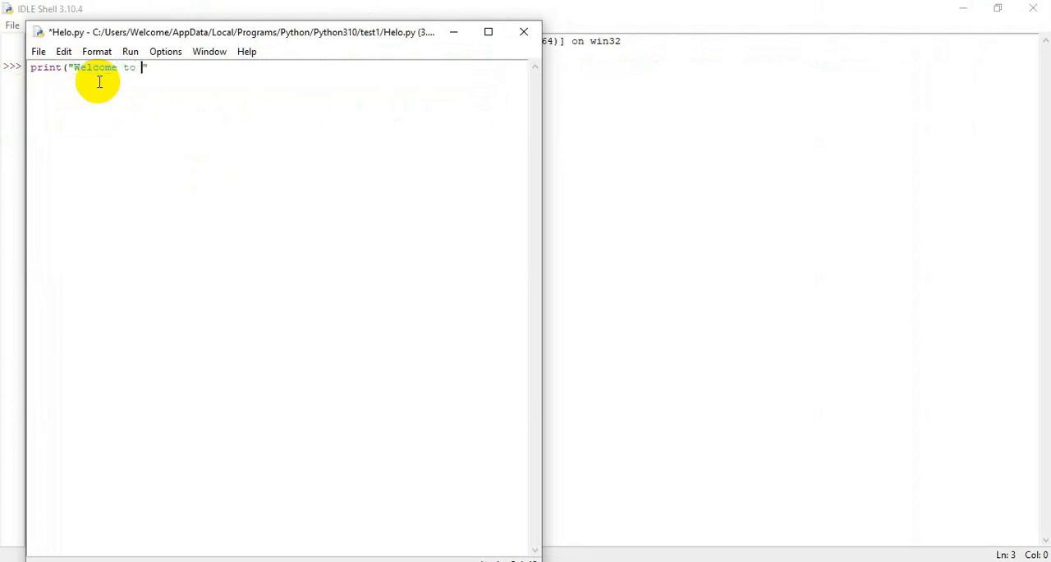
type("Python")
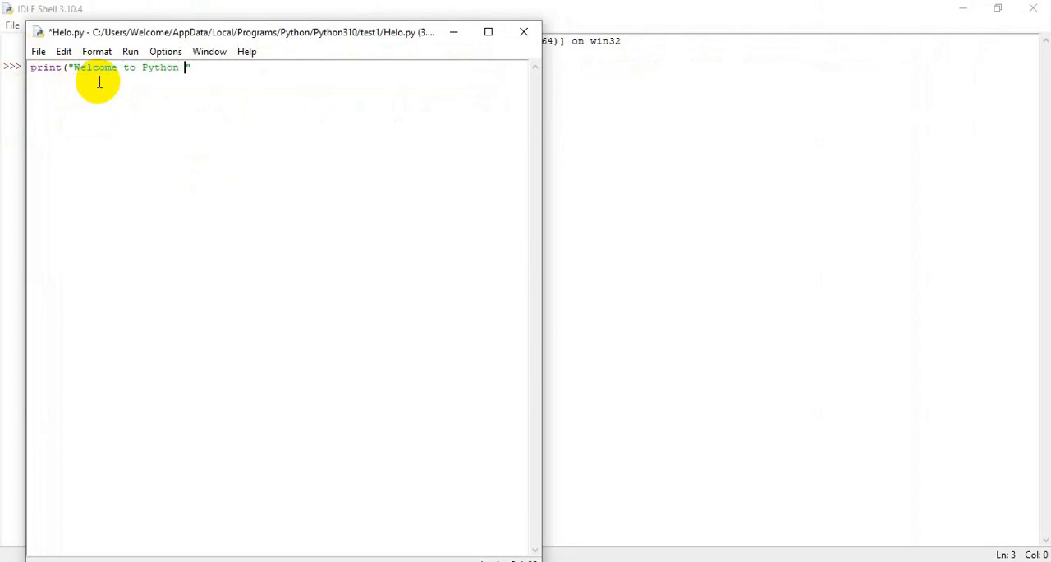
type("Programming")
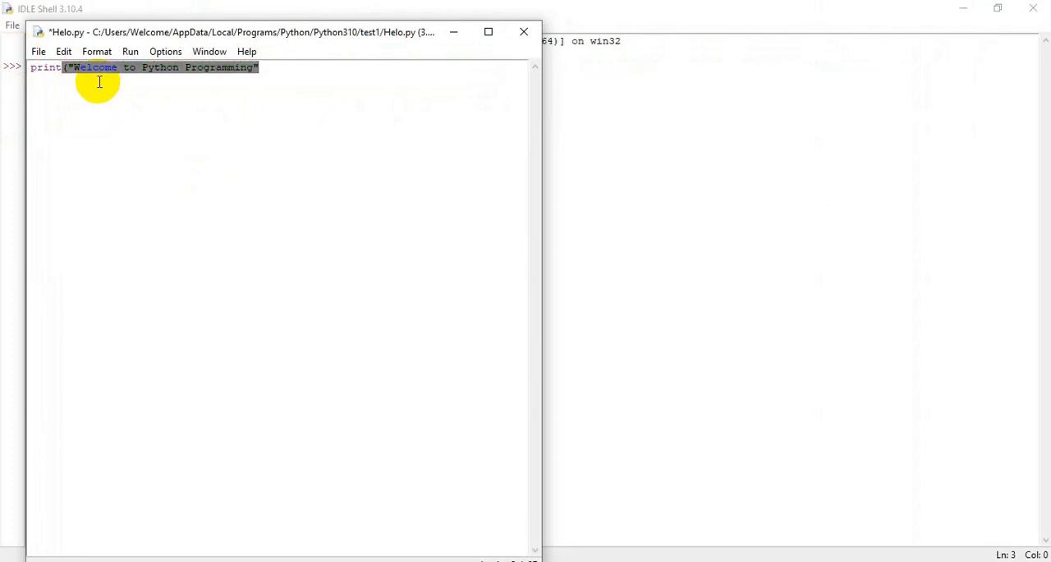
type(")")
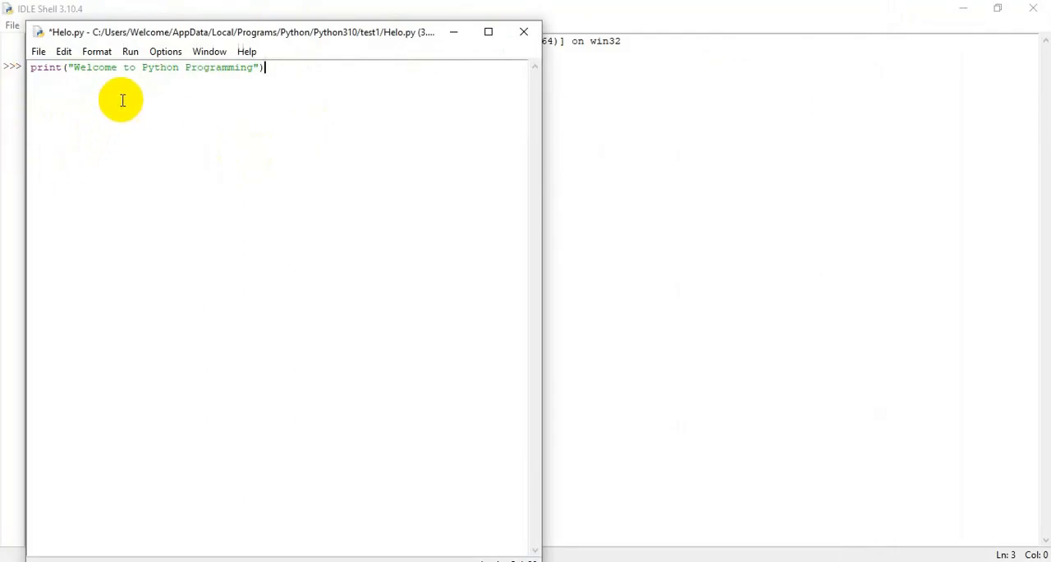
- Run Helo.py via Run Module, confirming the save so the shell prints the welcome message
left_click(130, 51)
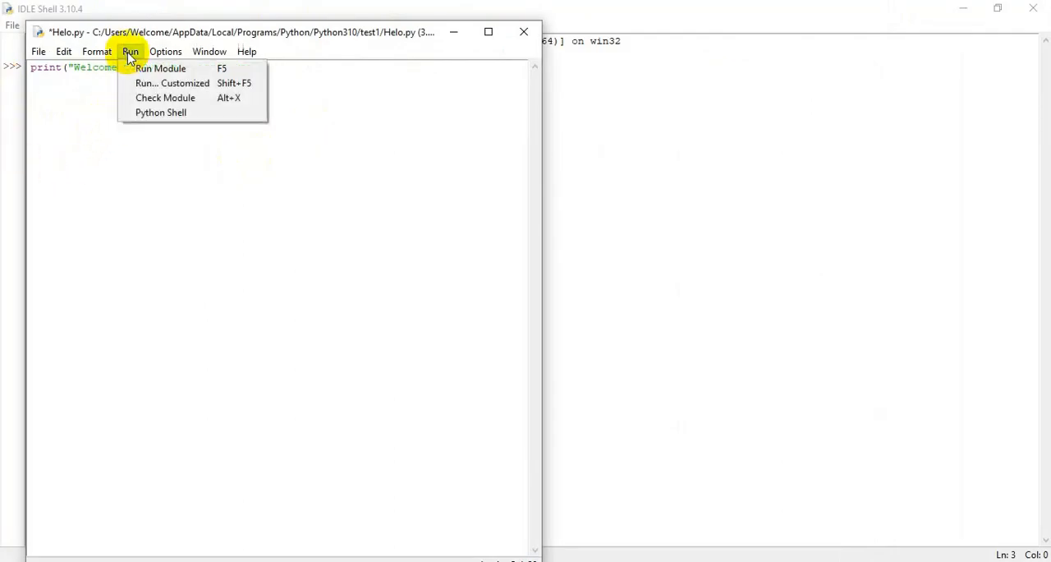
mouse_move(161, 68)
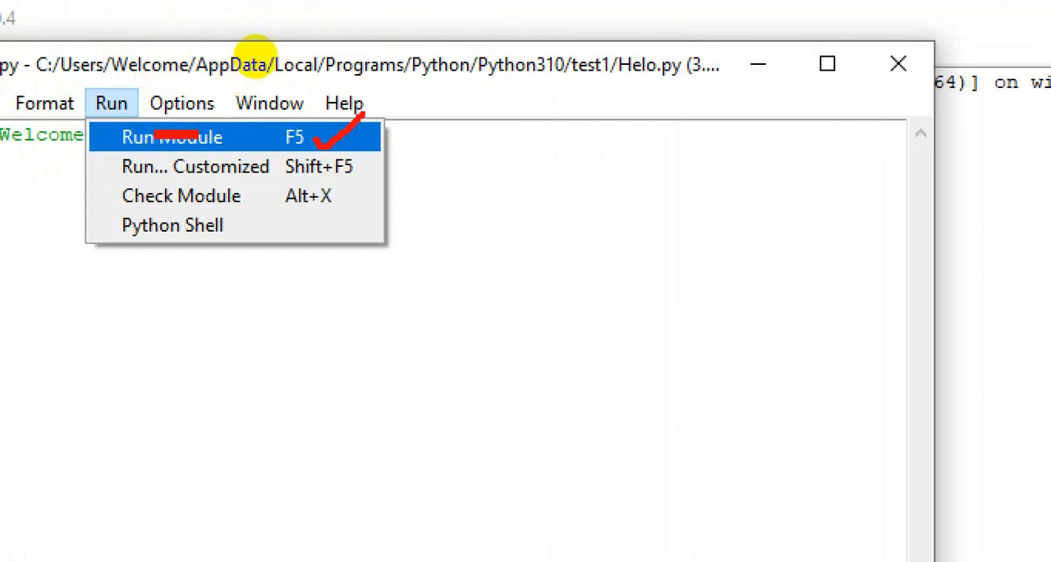
left_click(171, 136)
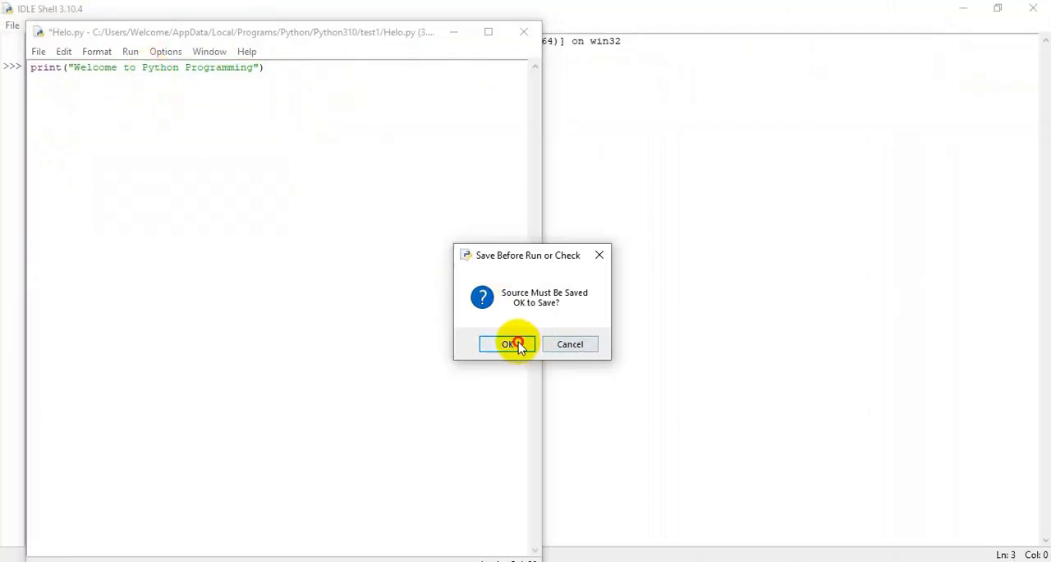
left_click(509, 344)
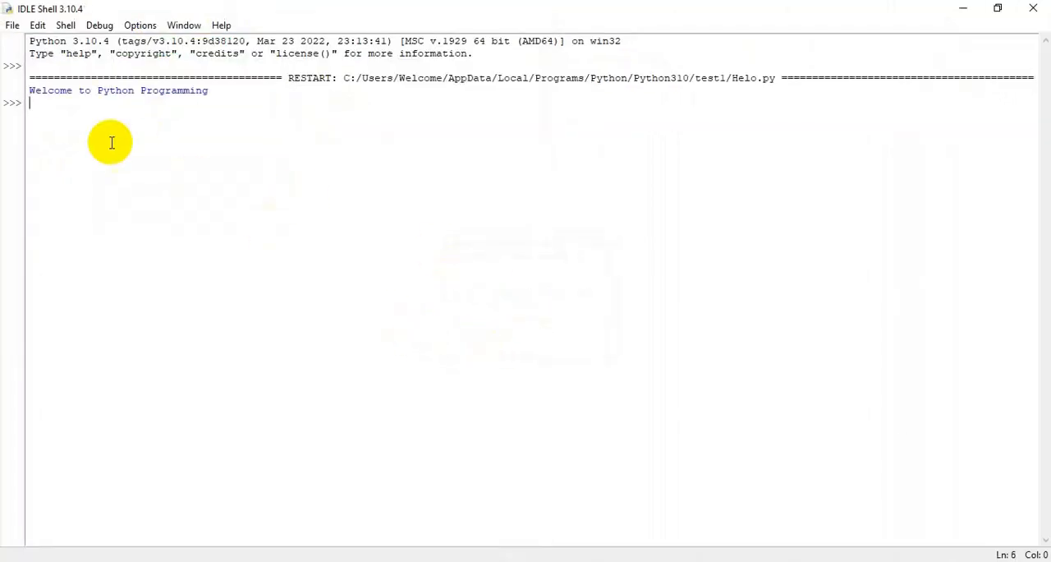
mouse_move(108, 132)
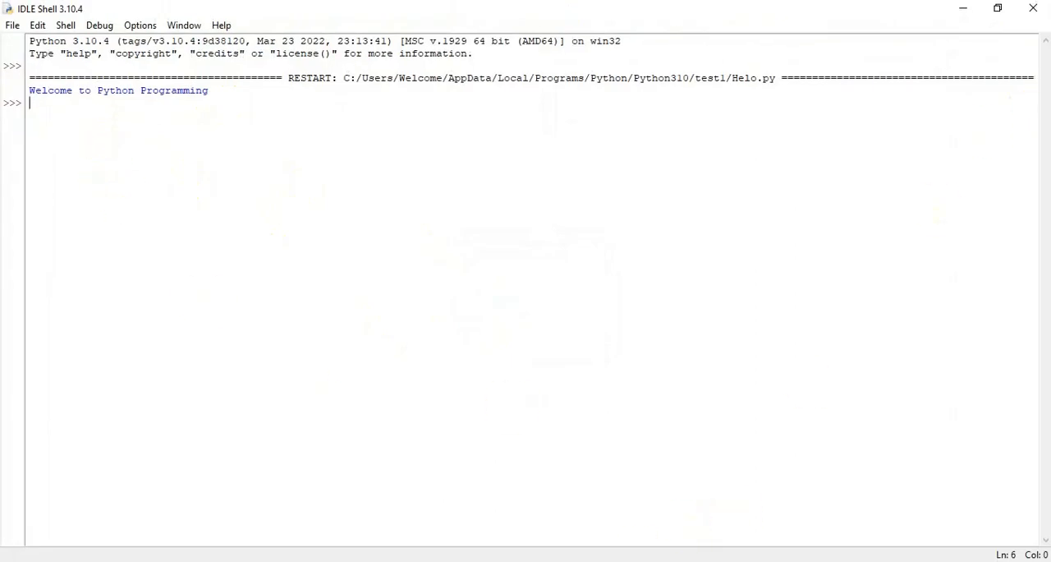
mouse_move(245, 276)
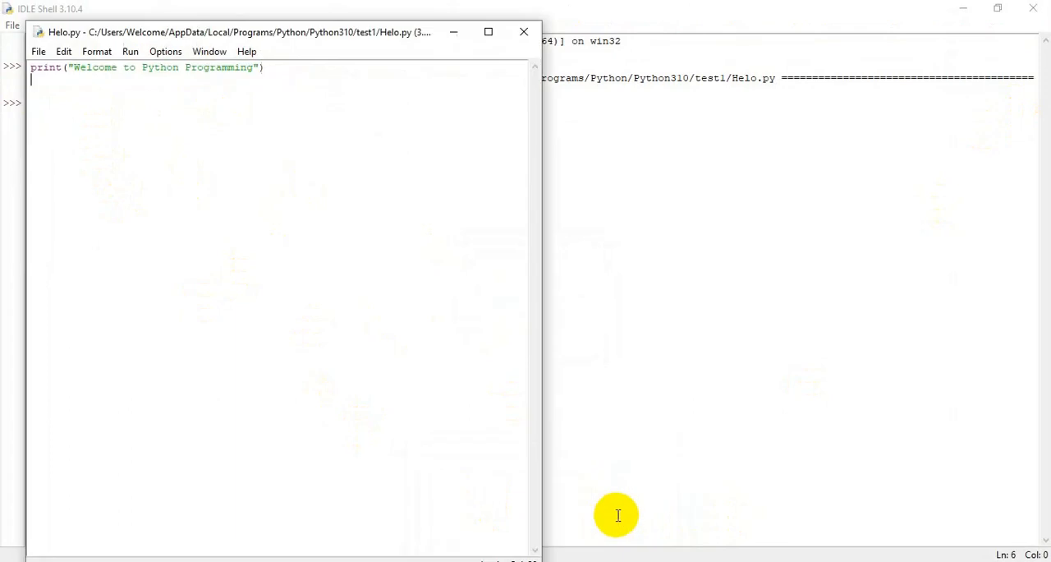
mouse_move(222, 32)
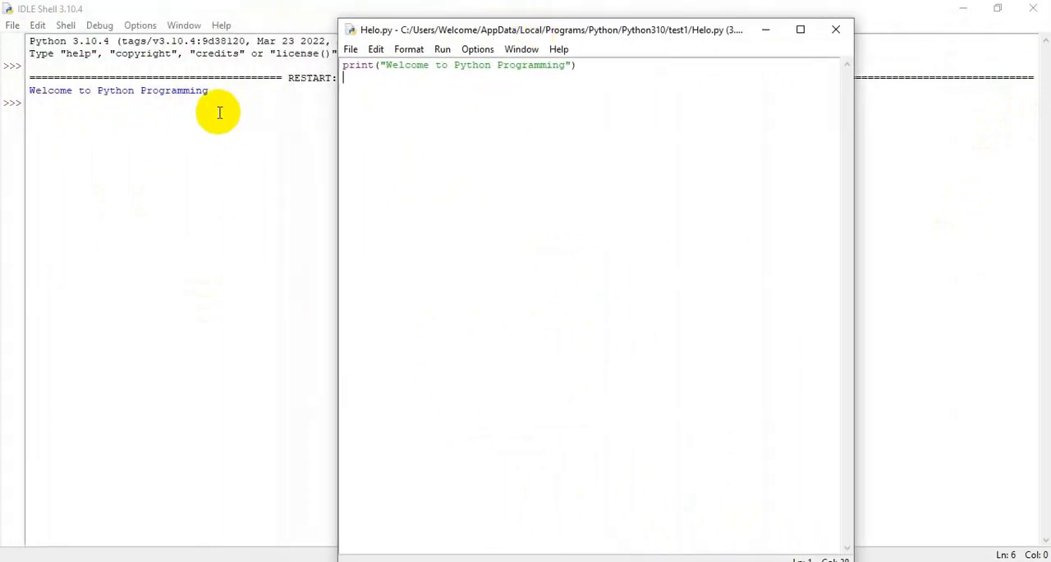
mouse_move(173, 115)
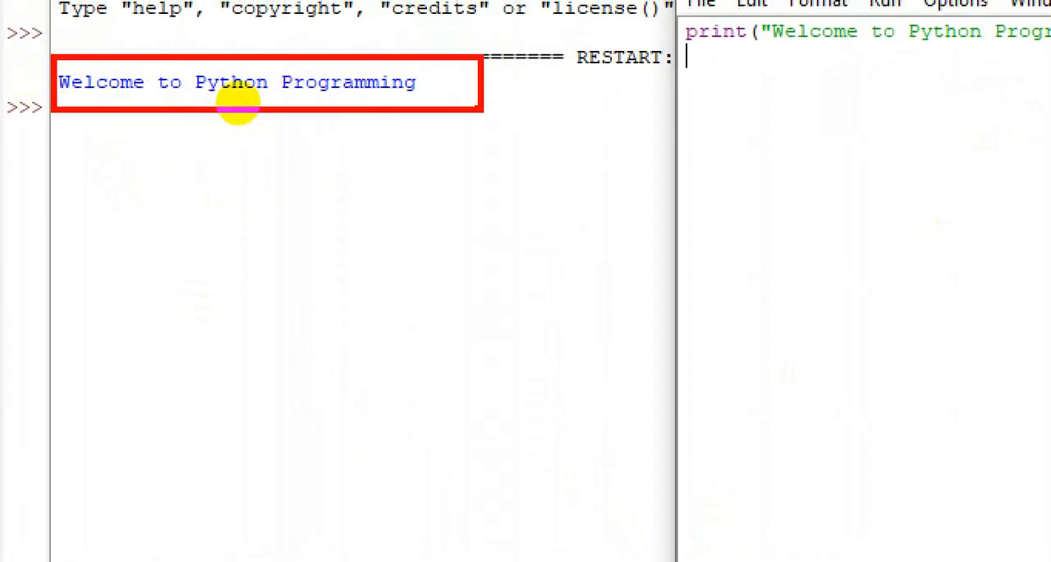
- Open a second untitled script, start saving it into test1, and switch to File Explorer
left_click(350, 49)
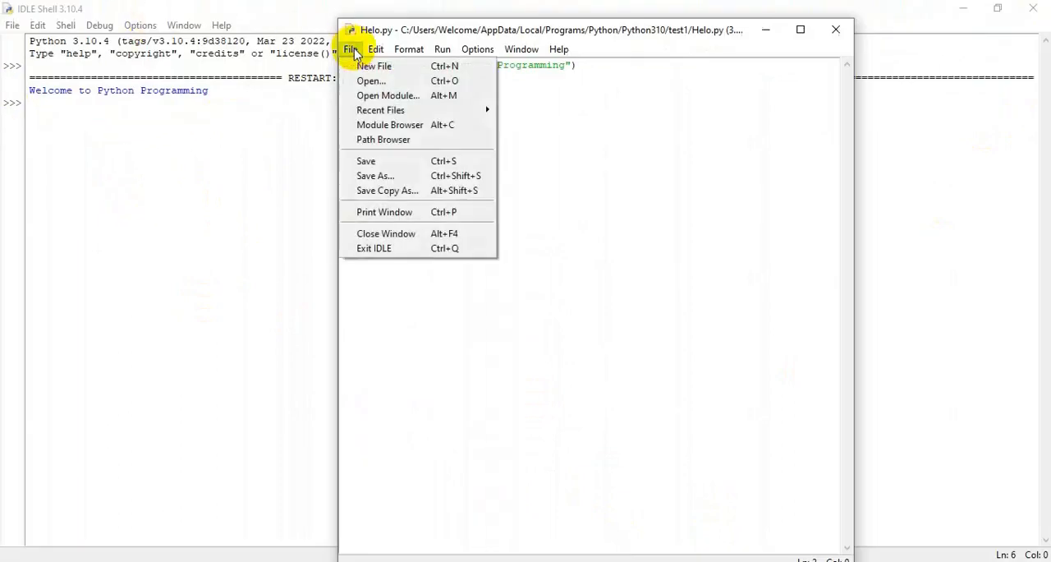
left_click(373, 66)
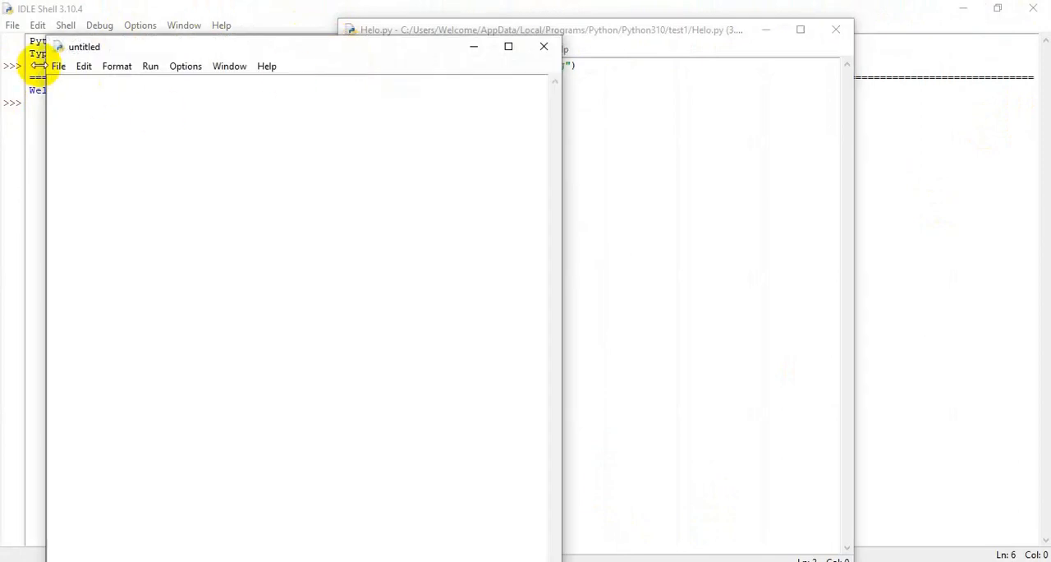
left_click(57, 66)
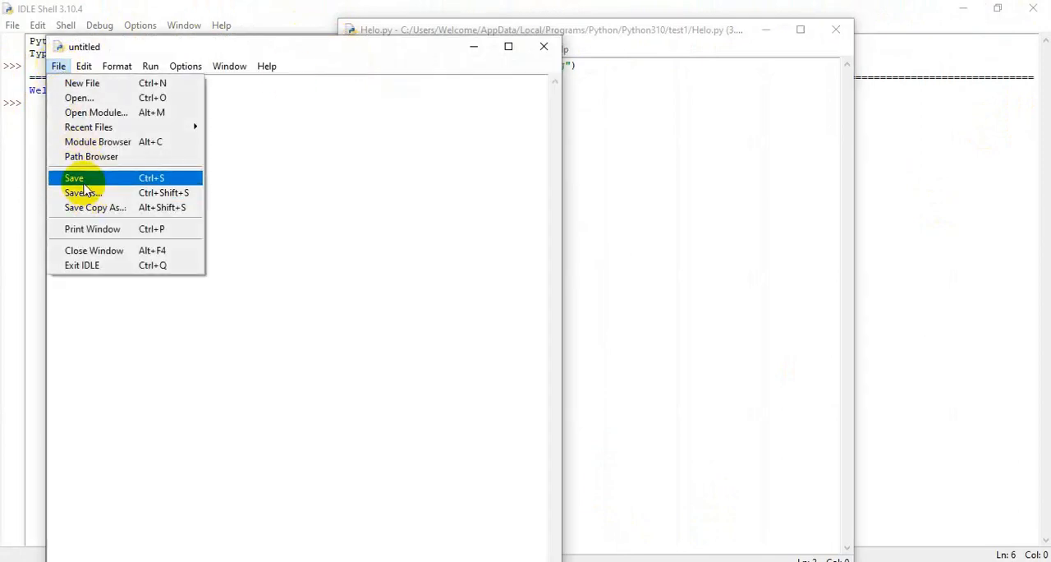
left_click(80, 192)
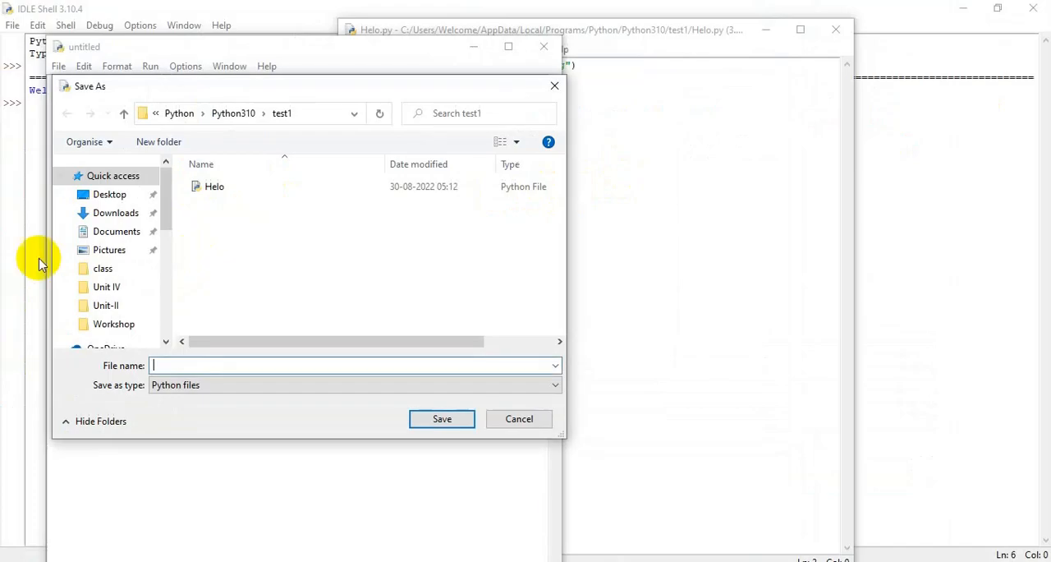
left_click(247, 113)
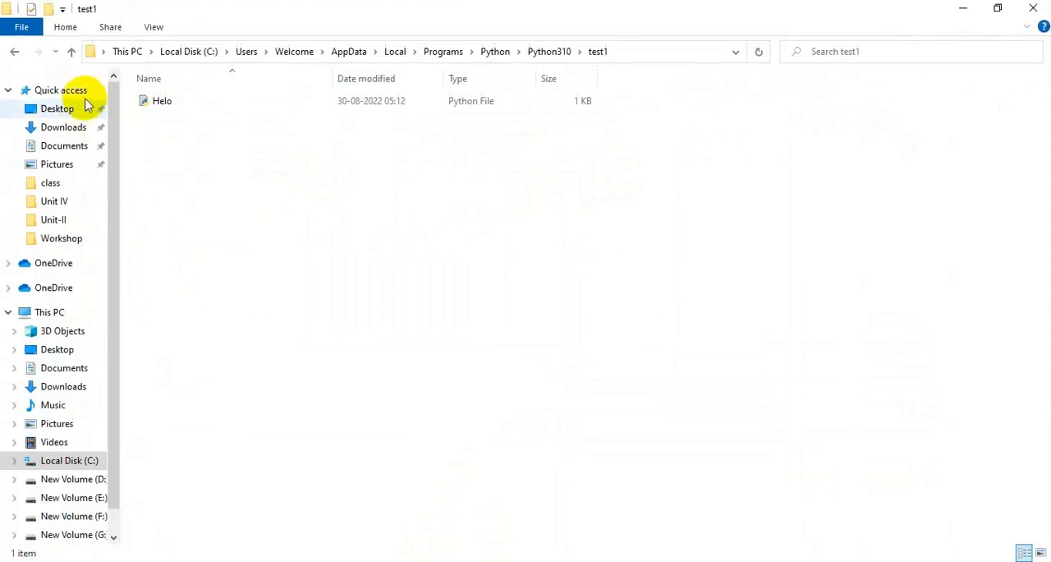
- View Helo's Properties in File Explorer, a 40-byte Python file, then close them
right_click(162, 100)
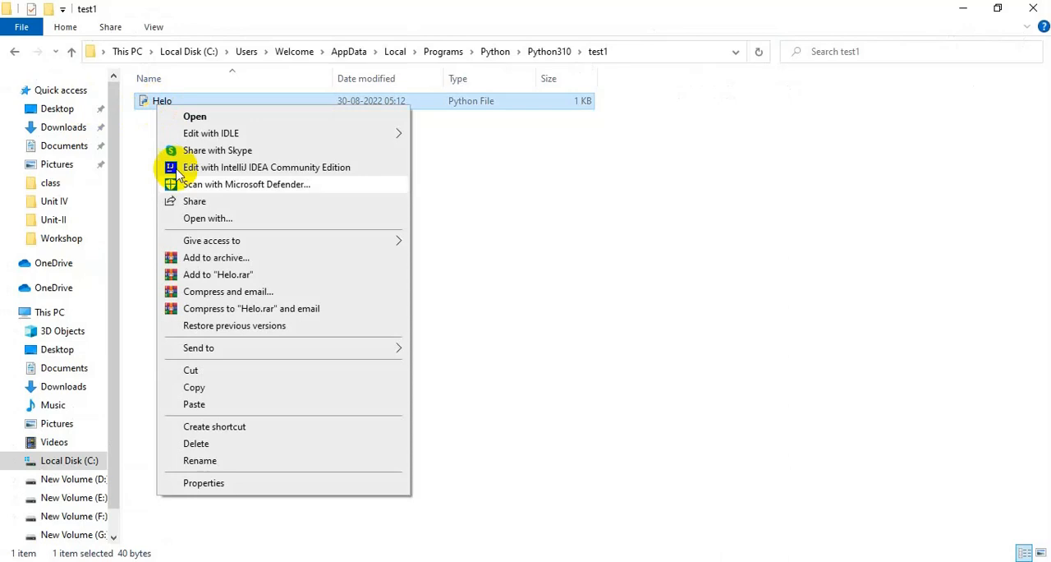
left_click(202, 482)
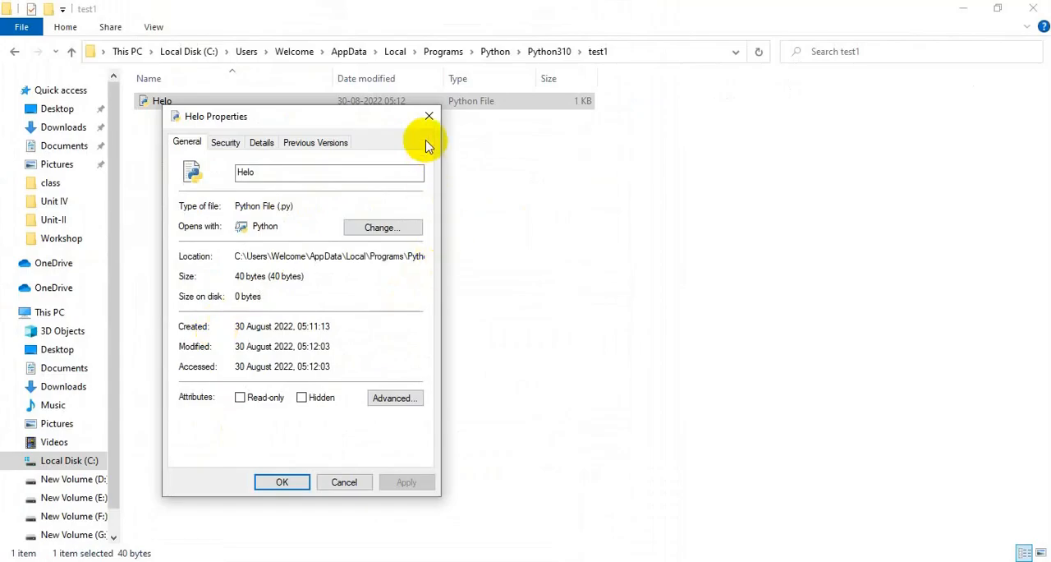
left_click(428, 116)
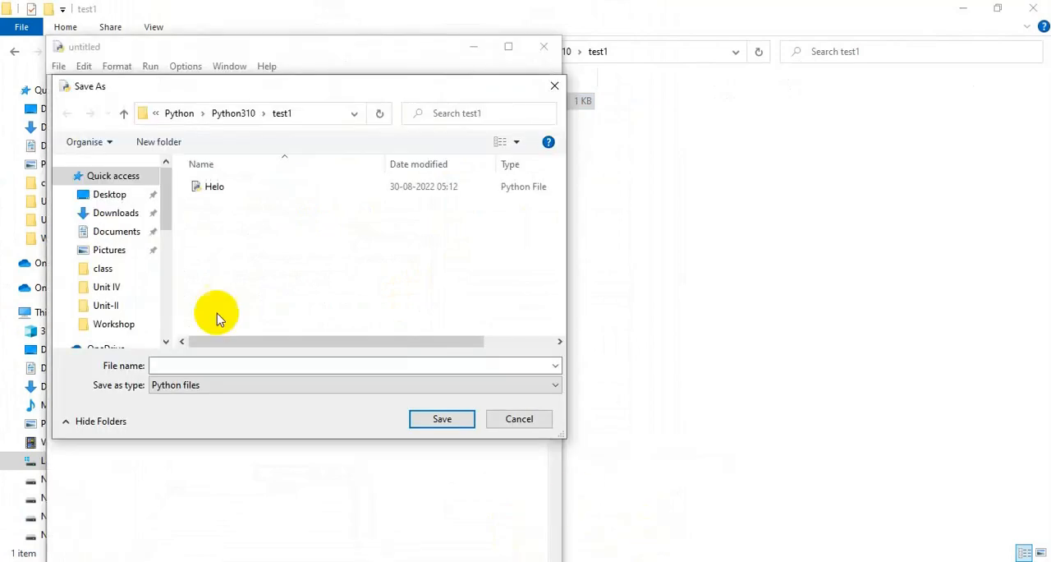
- Save the untitled script as Add.py in test1 and maximize its editor window
type("add")
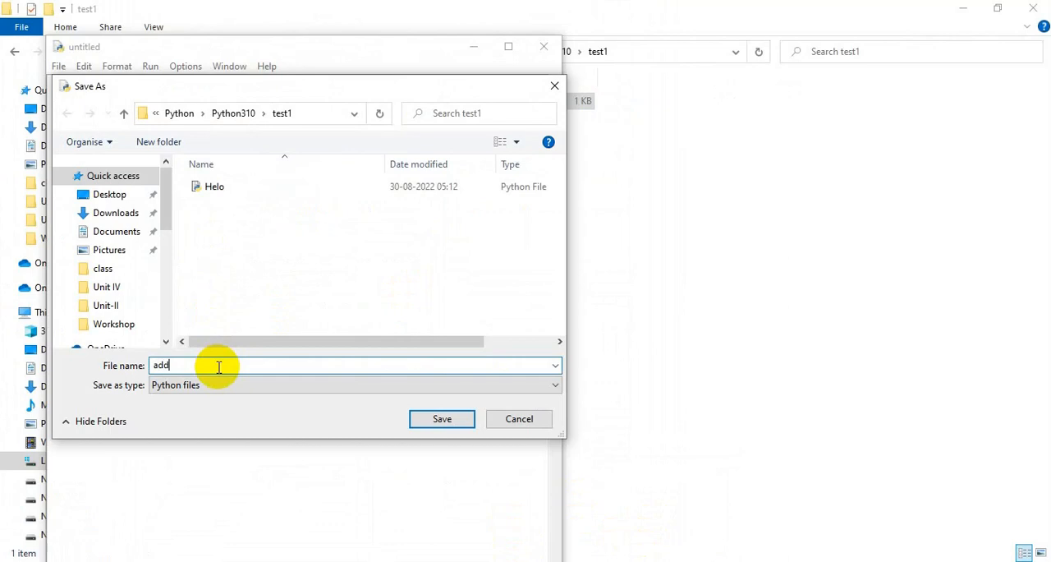
type("Ad")
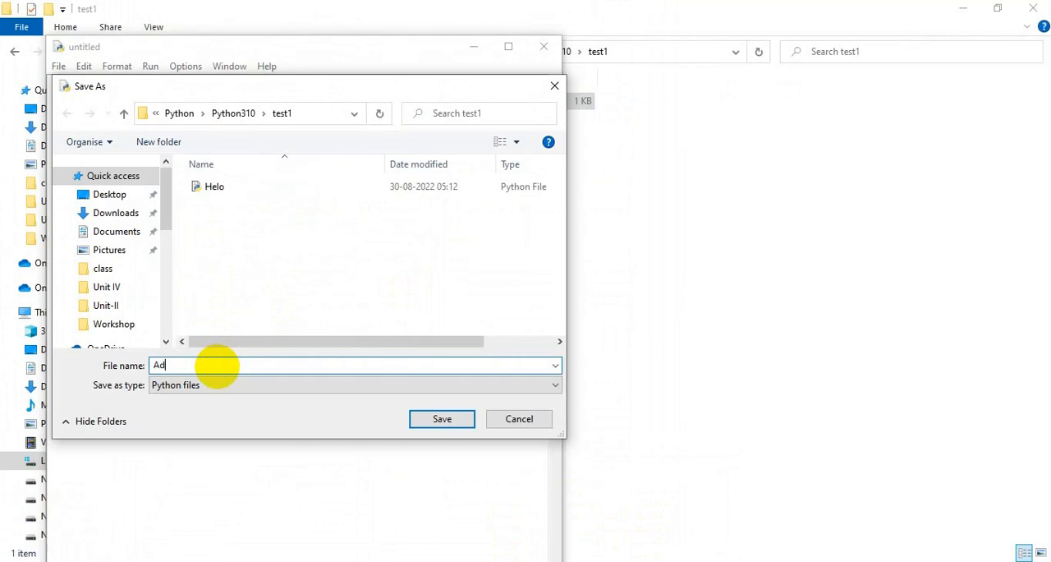
left_click(442, 419)
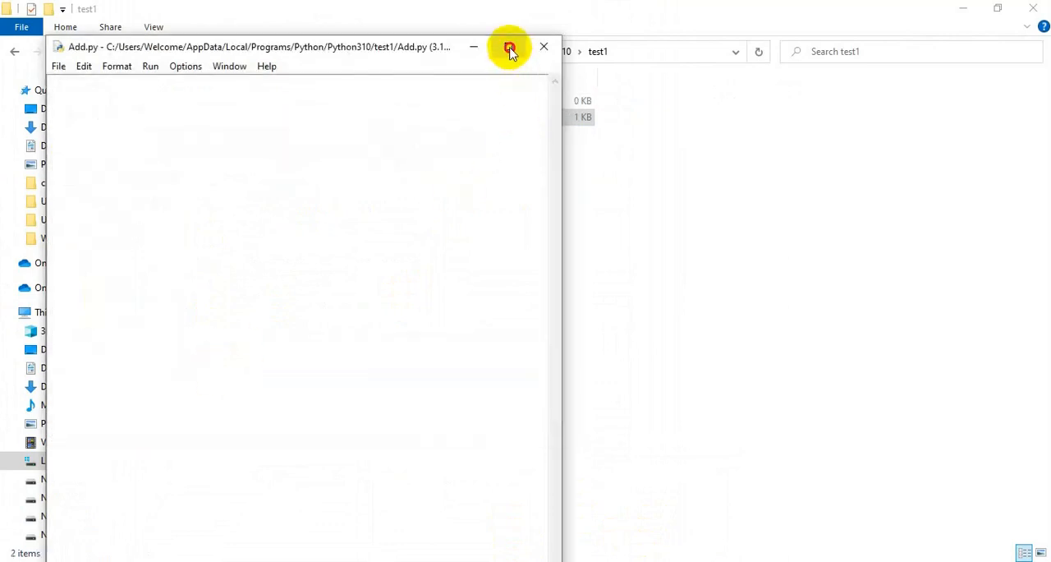
left_click(509, 47)
type("a")
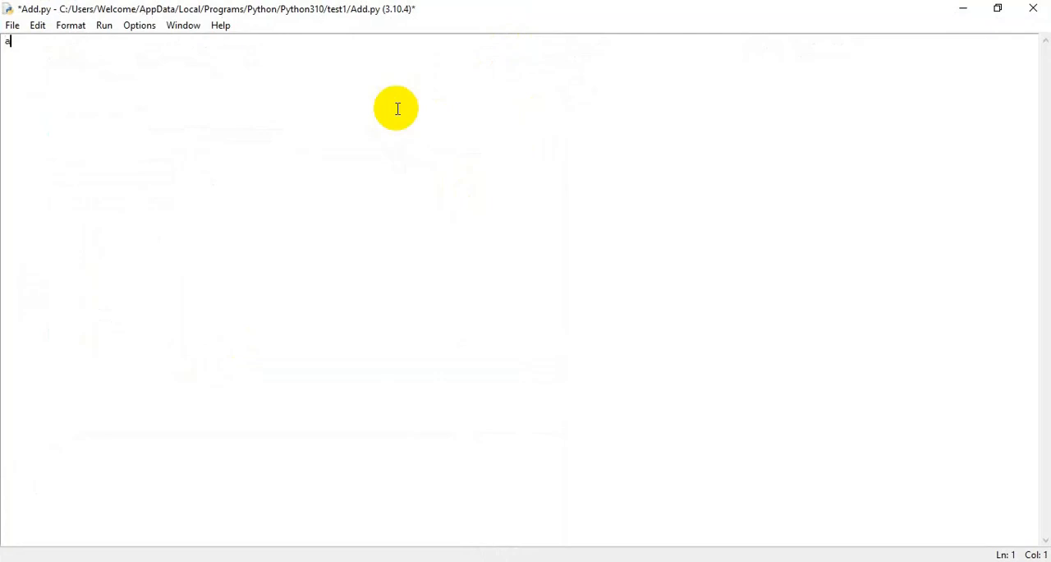
- Enter a=10, b=20, c=a+c and print(c) on four lines of Add.py
type("=10")
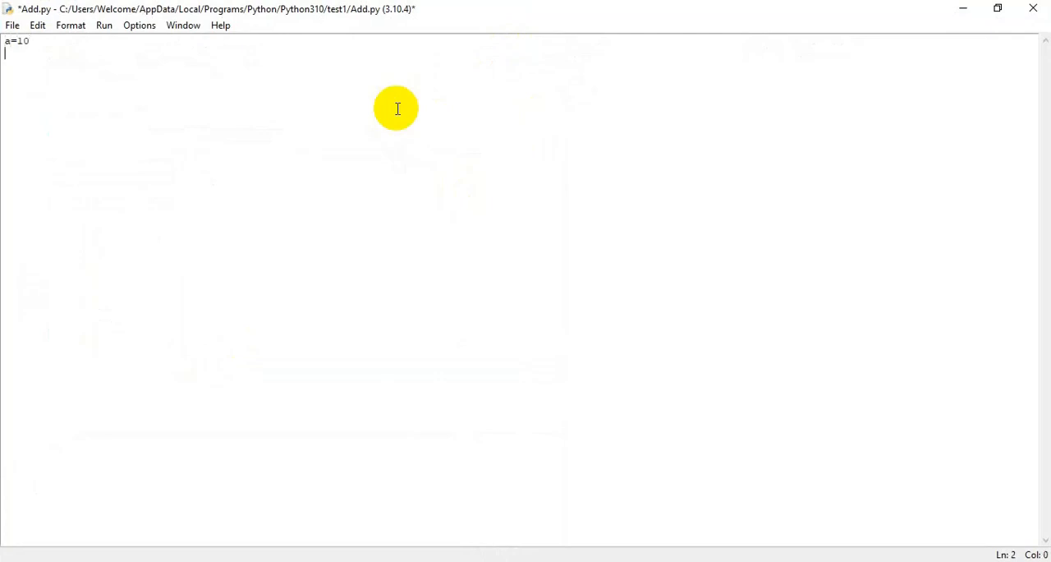
type("b=20")
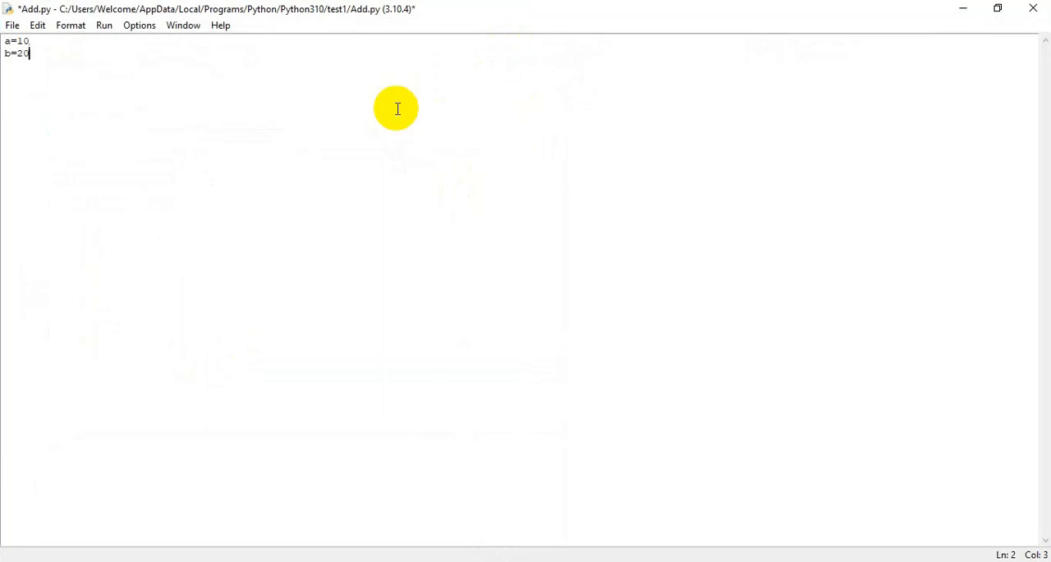
type("c=")
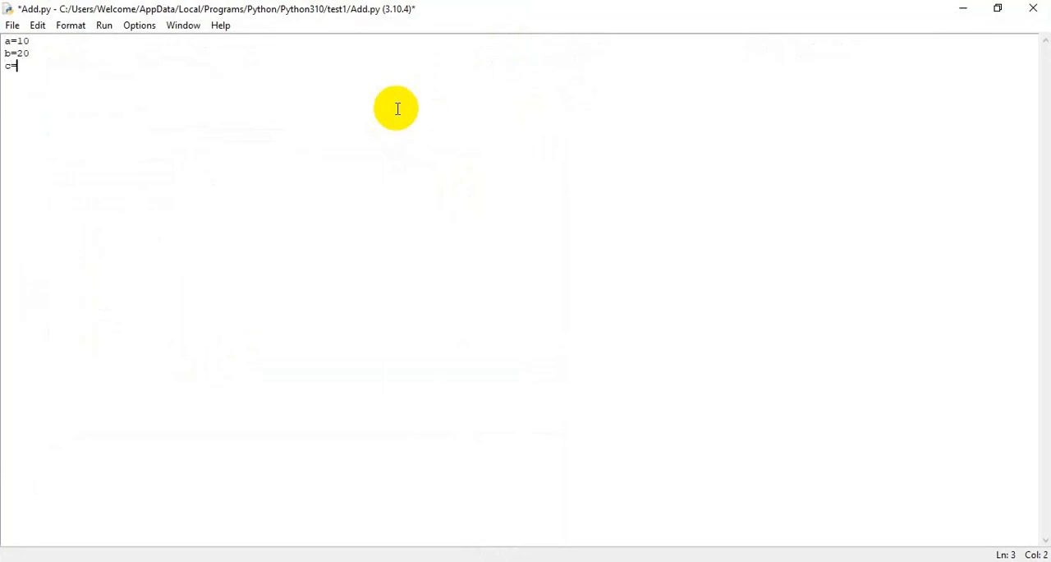
type("a+c")
type("p")
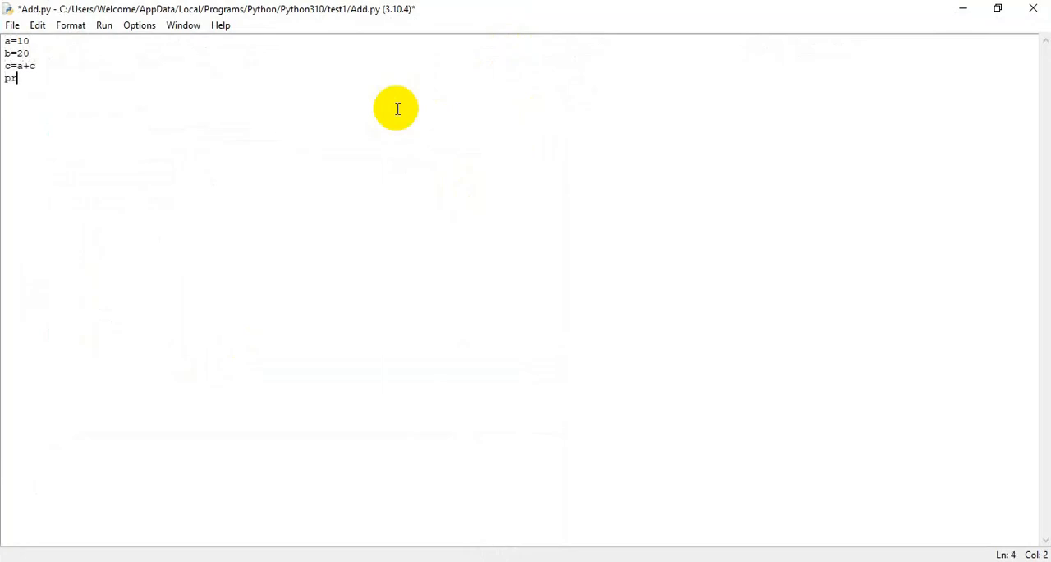
type("rint(c")
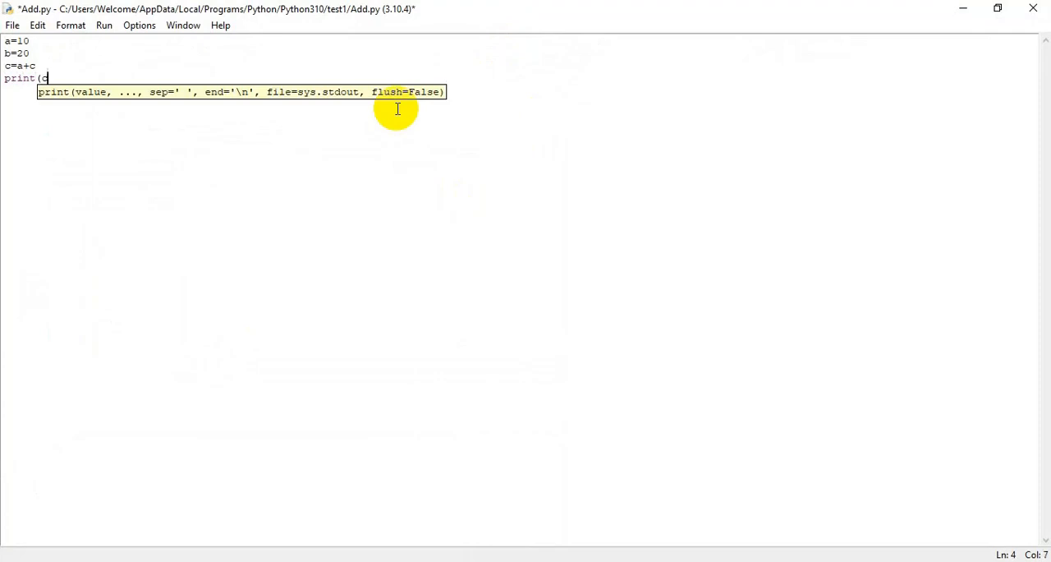
type(")")
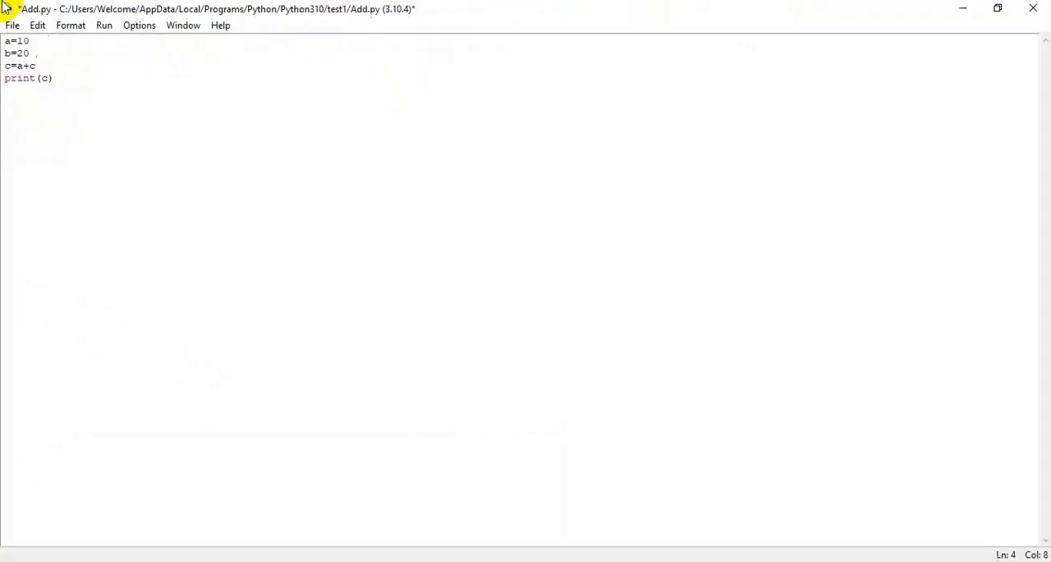
- Run Add.py with Run Module, confirming the save prompt
left_click(104, 24)
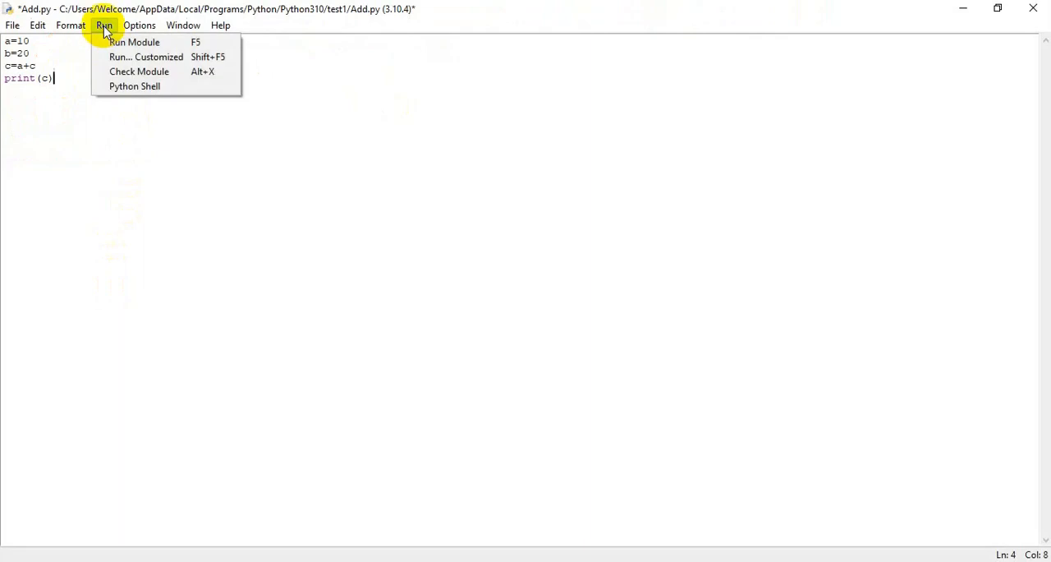
mouse_move(134, 42)
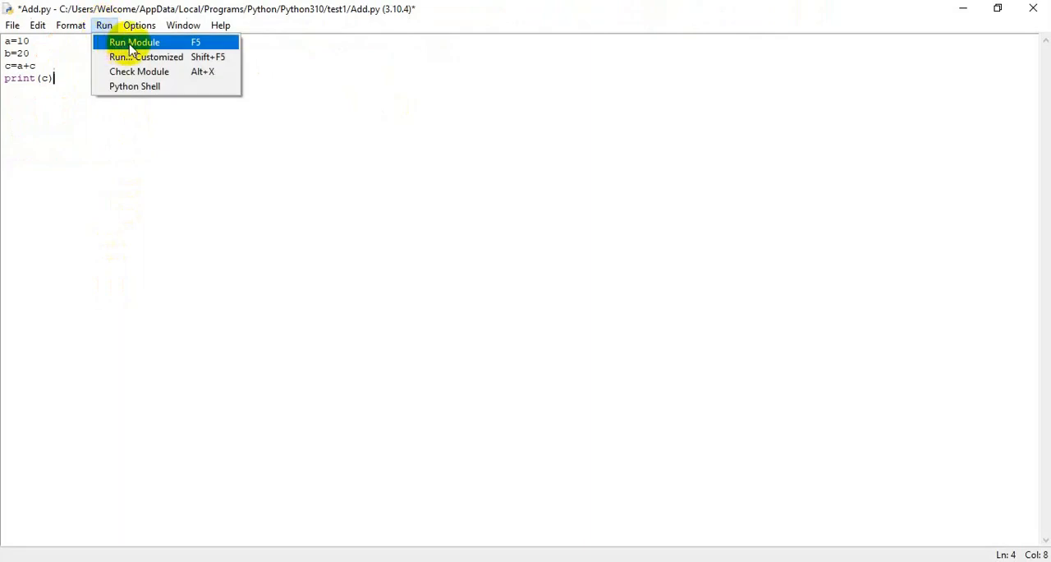
left_click(133, 42)
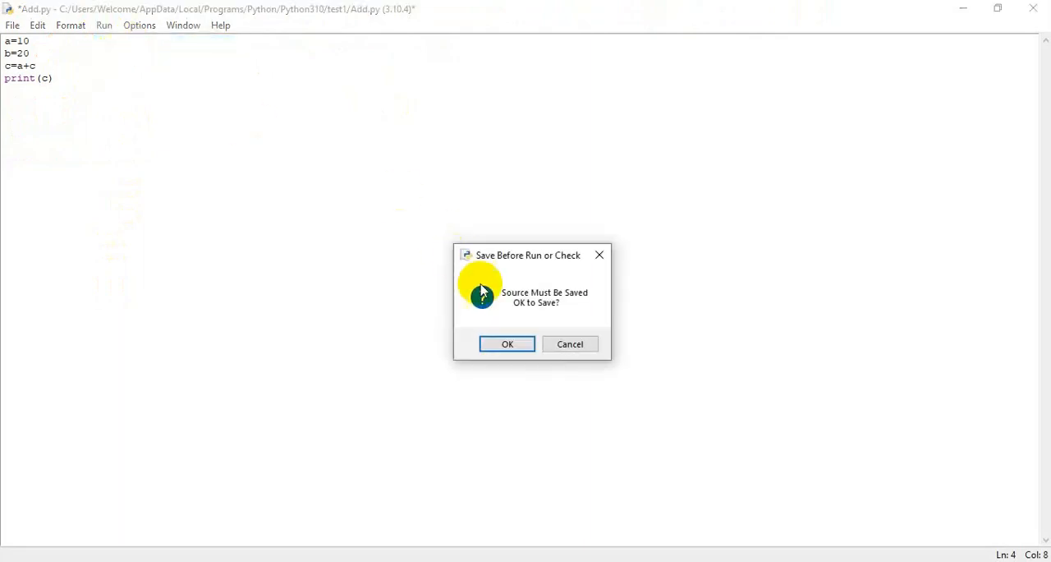
left_click(507, 343)
type("b")
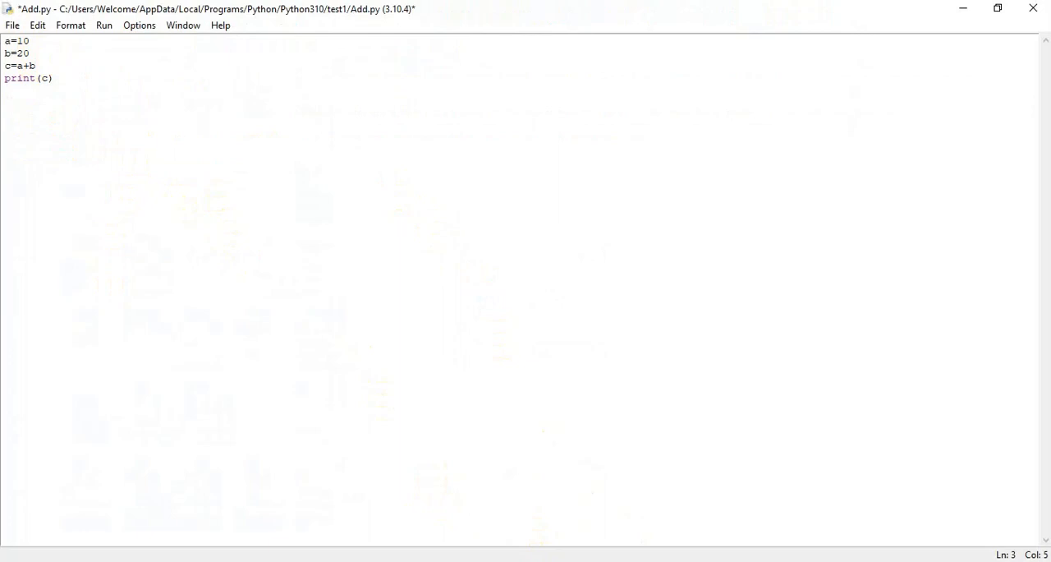
key("F5")
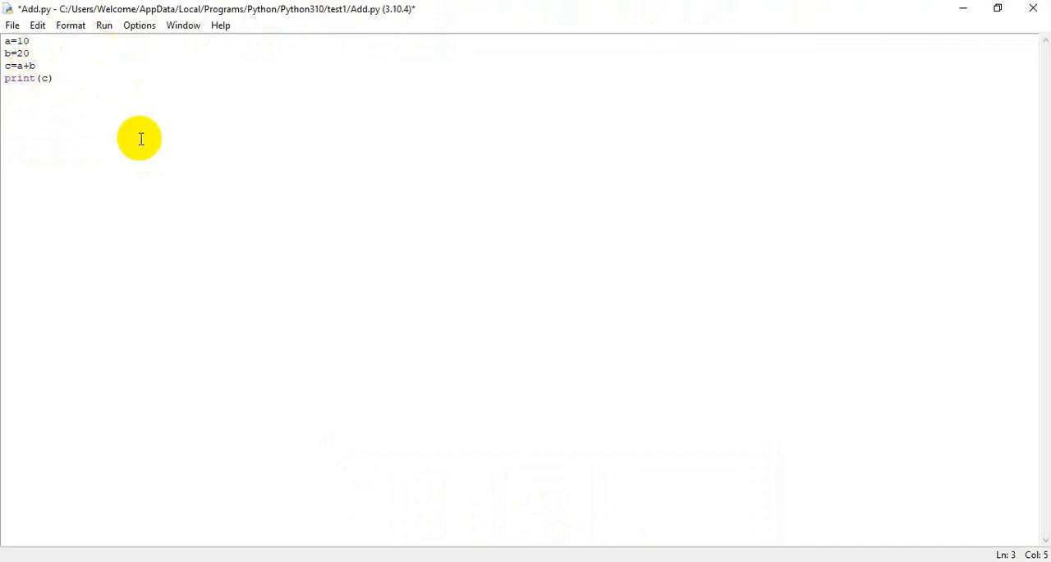
- Run the corrected Add.py and select the shell output showing 30
left_click(104, 24)
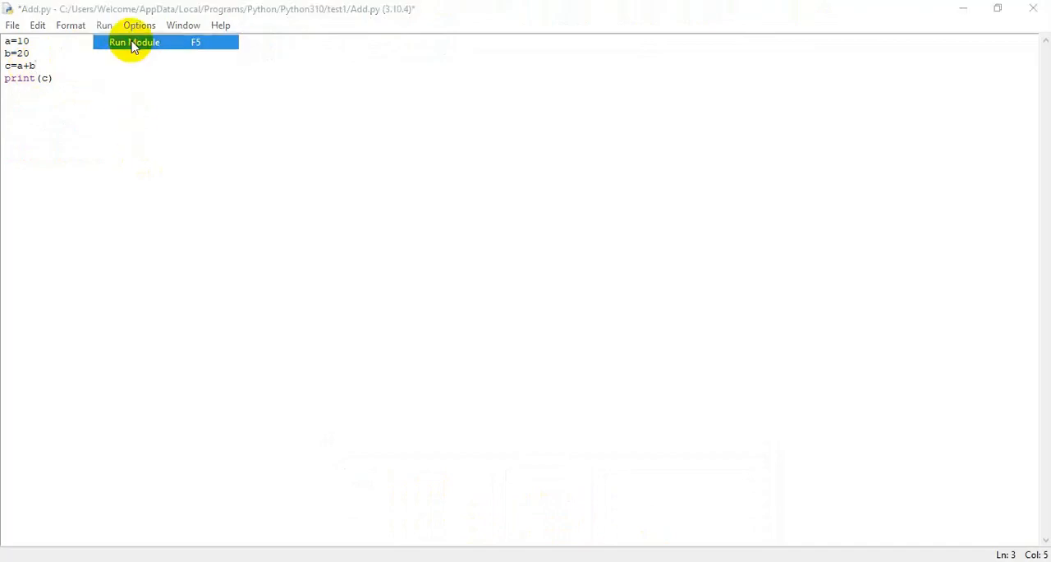
left_click(133, 42)
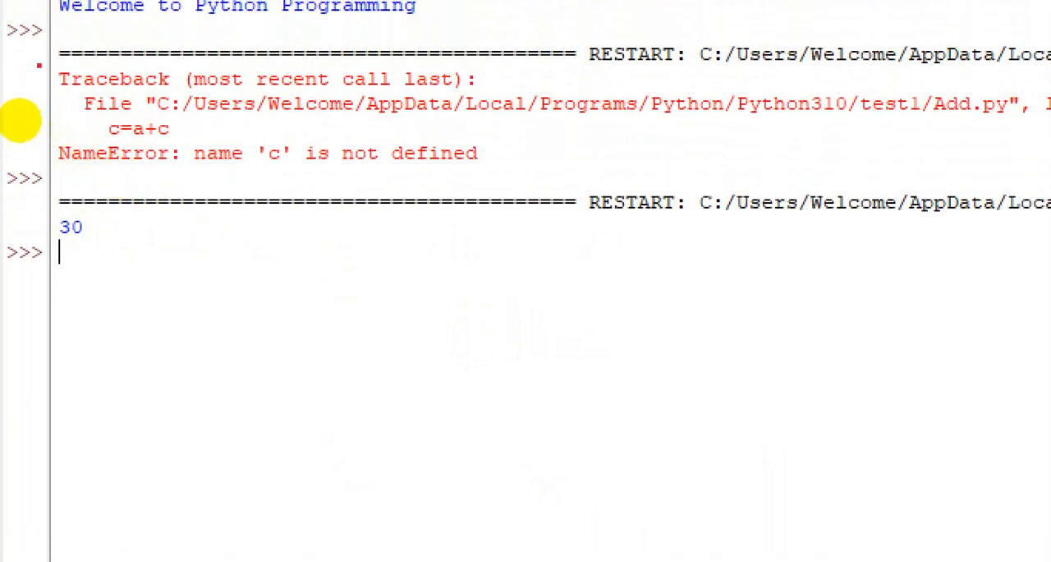
left_click_drag(58, 51, 624, 179)
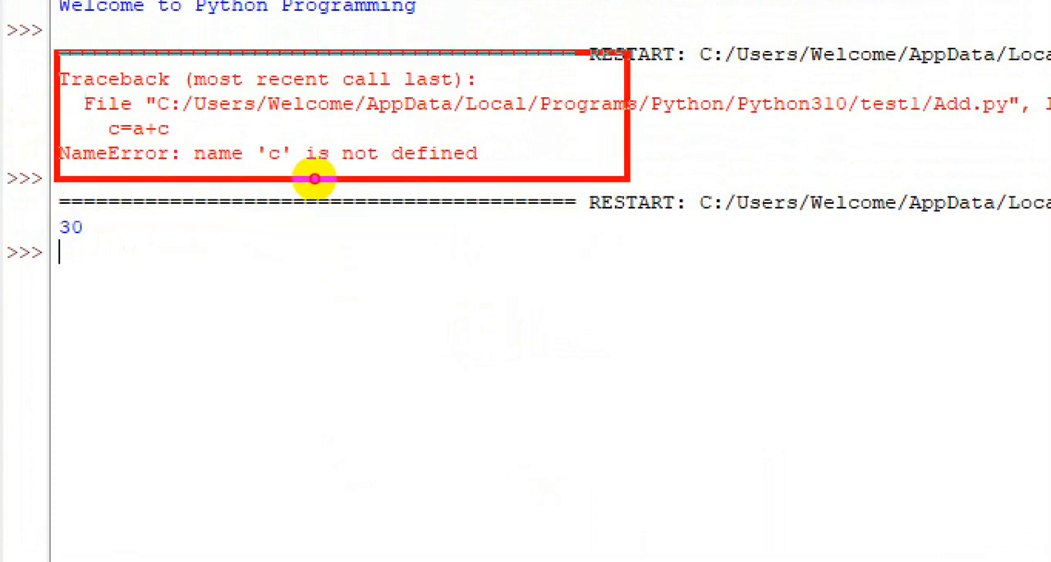